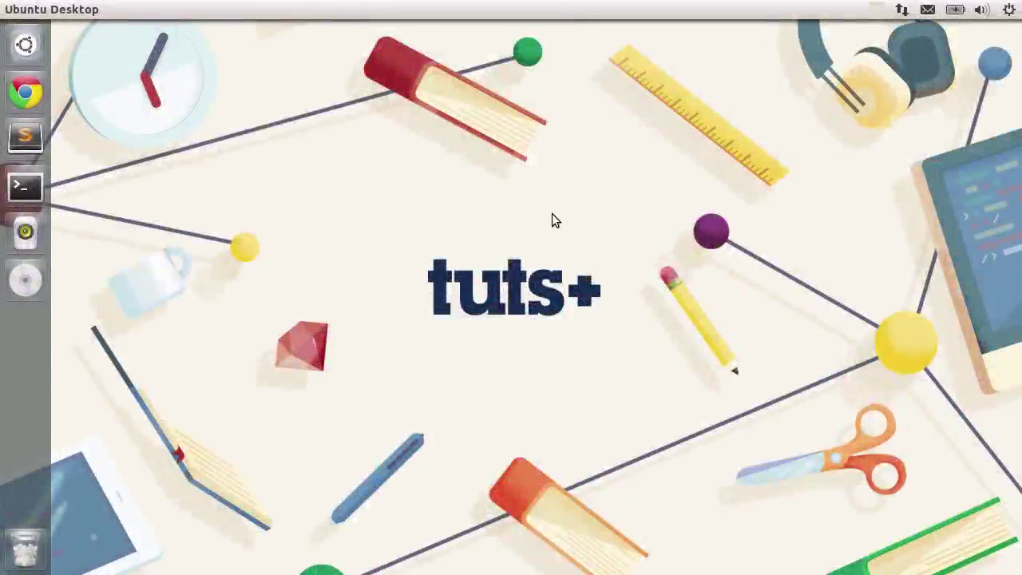
pyautogui.moveTo(503, 214)
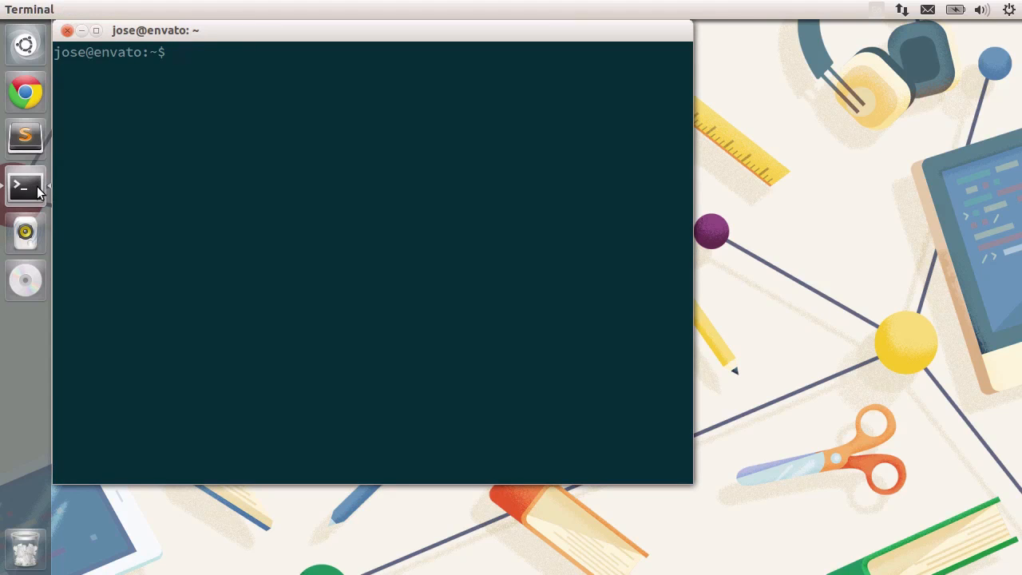
# Install postgresql and libpq-dev (already newest) with sudo apt-get, then change into projects/
pyautogui.write('sudo apt-get install postgre')
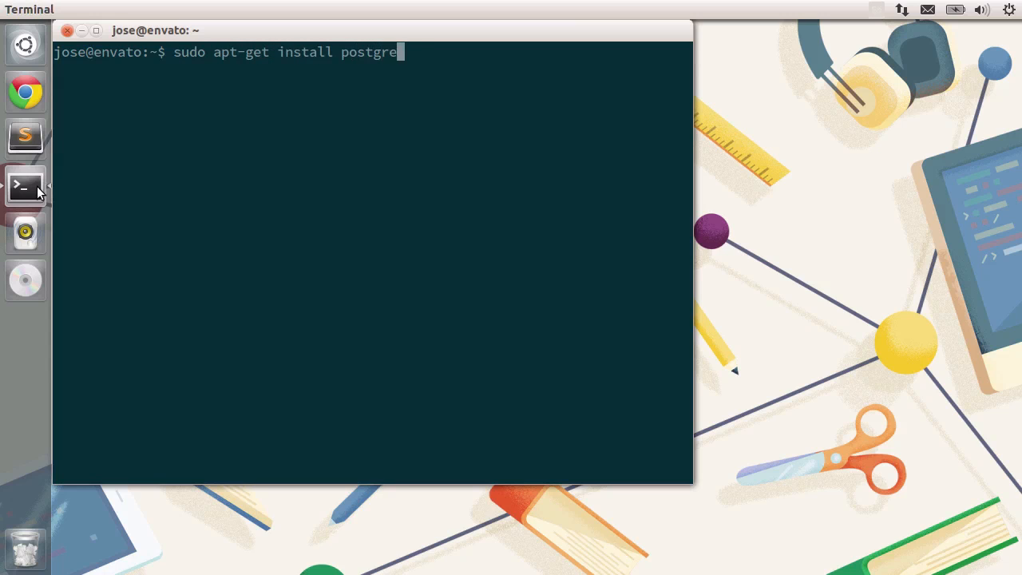
pyautogui.write('sql')
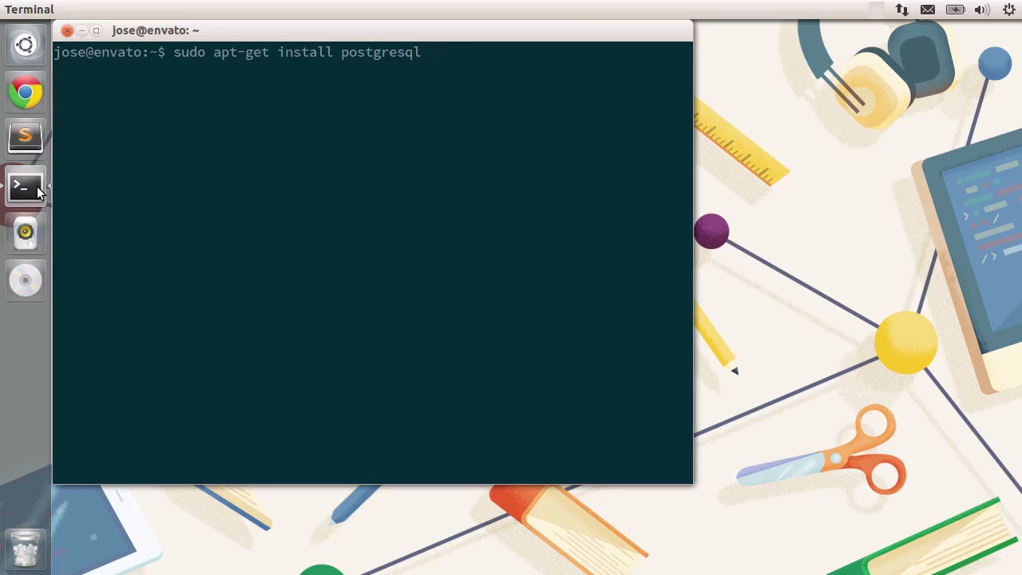
pyautogui.write('libpq-dev')
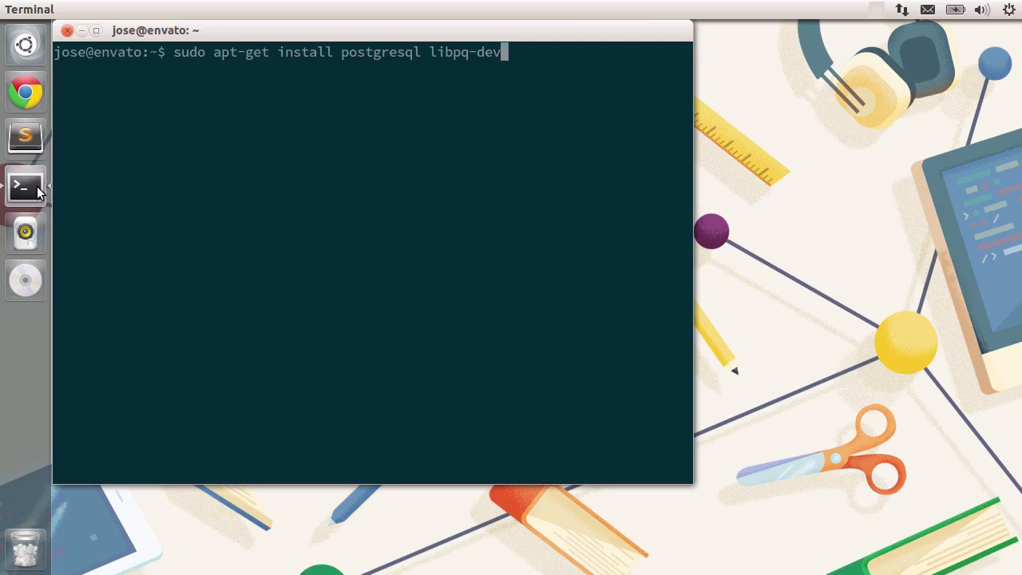
pyautogui.press('Return')
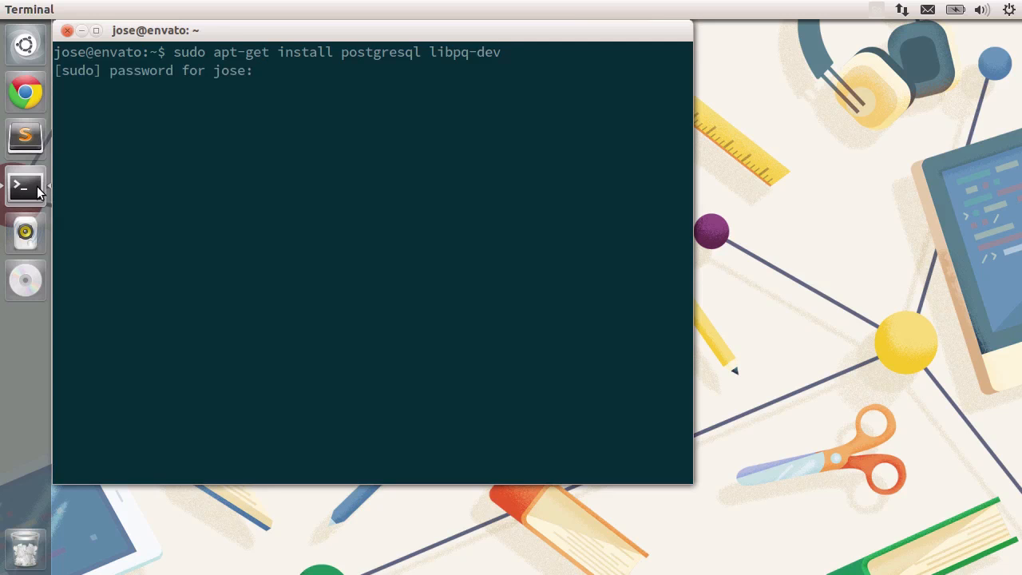
pyautogui.press('Return')
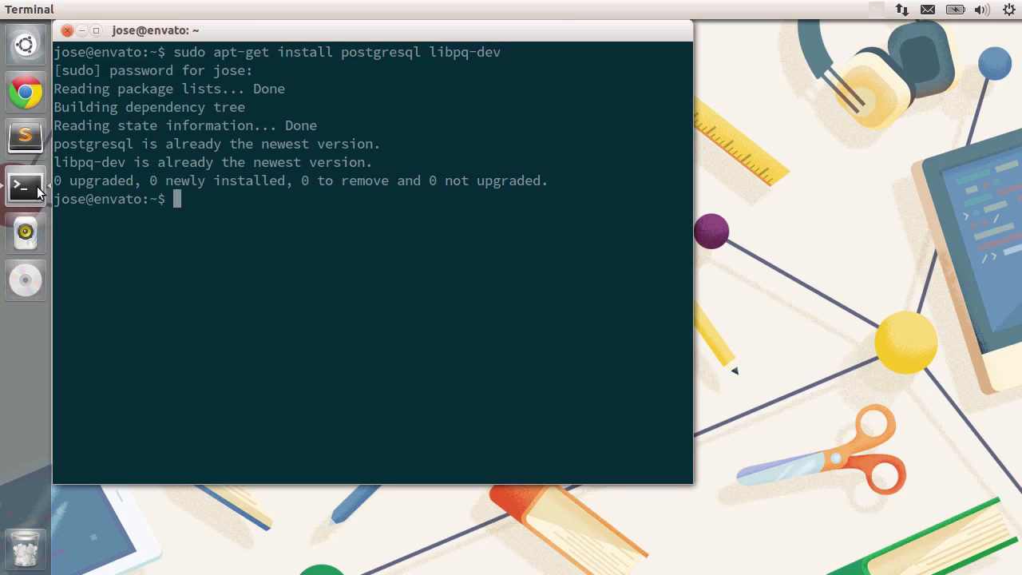
pyautogui.write('cd projects/')
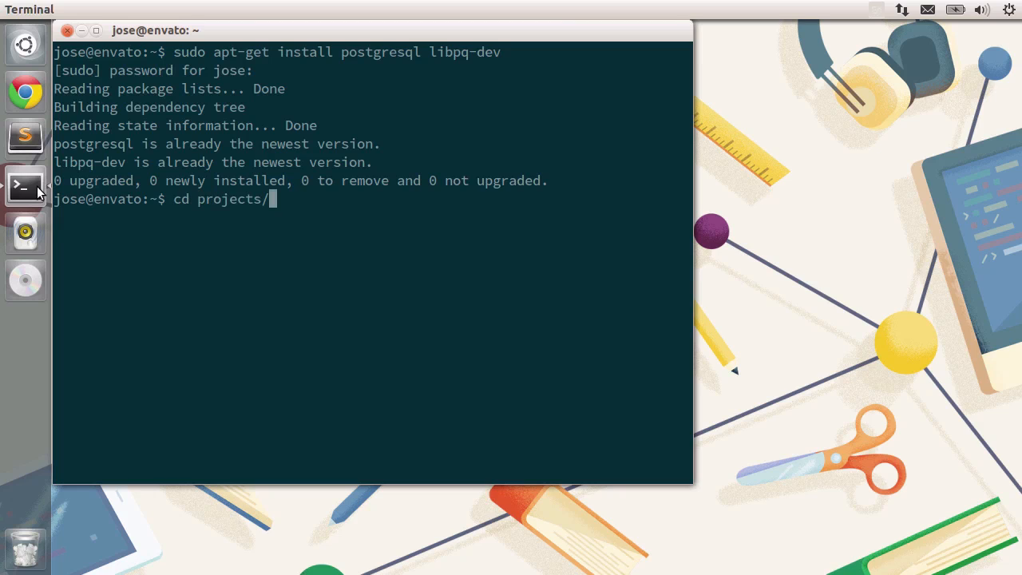
pyautogui.press('Return')
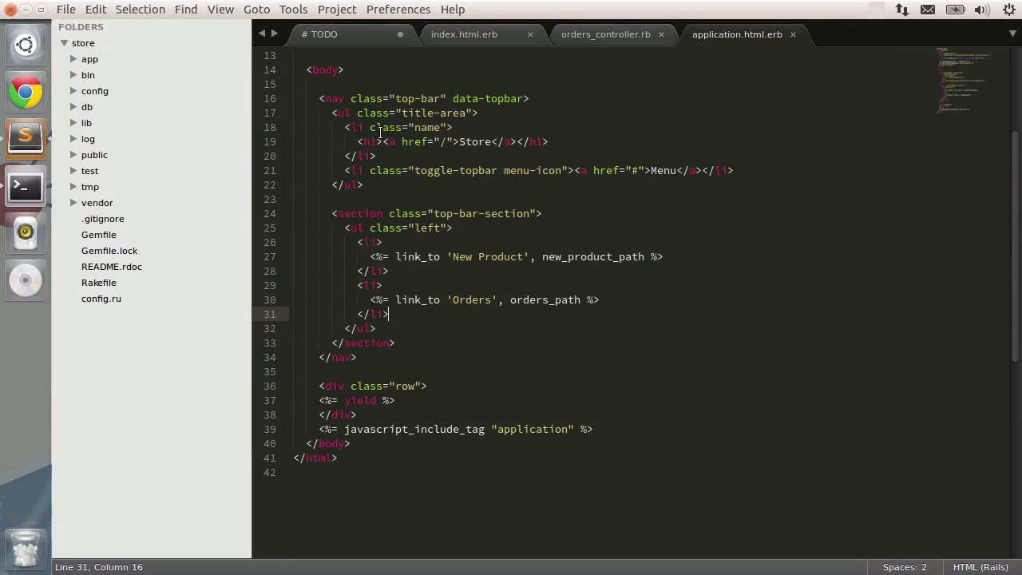
# Open config/database.yml from the store project's sidebar
pyautogui.click(352, 33)
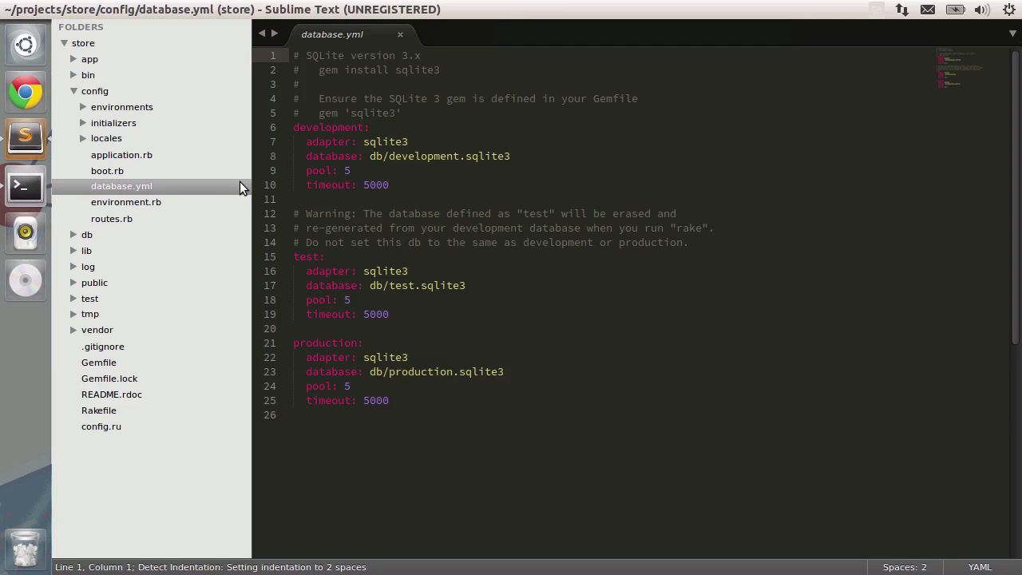
# Change the development adapter from sqlite3 to postgresql
pyautogui.click(294, 128)
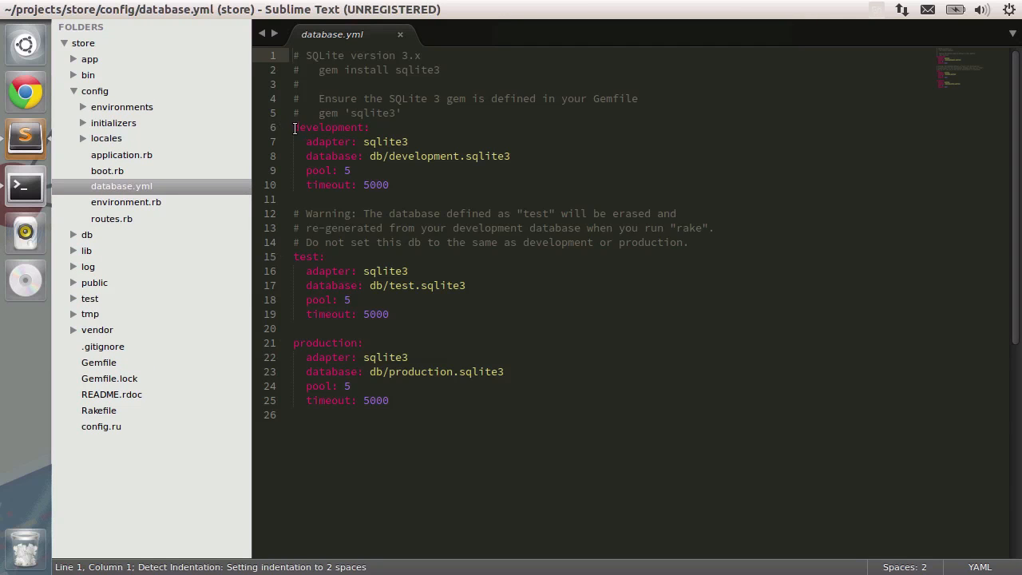
pyautogui.click(370, 372)
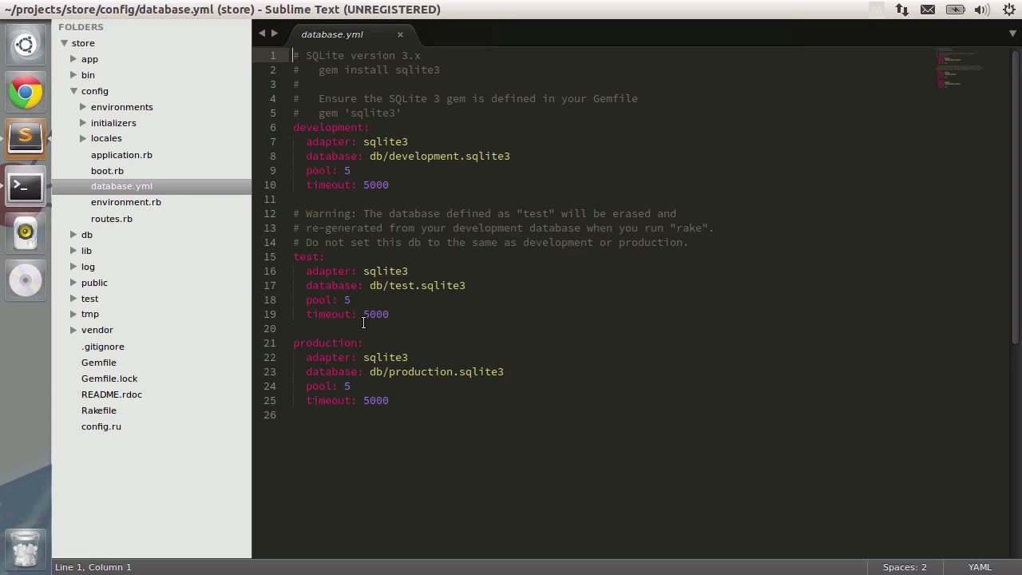
pyautogui.click(363, 142)
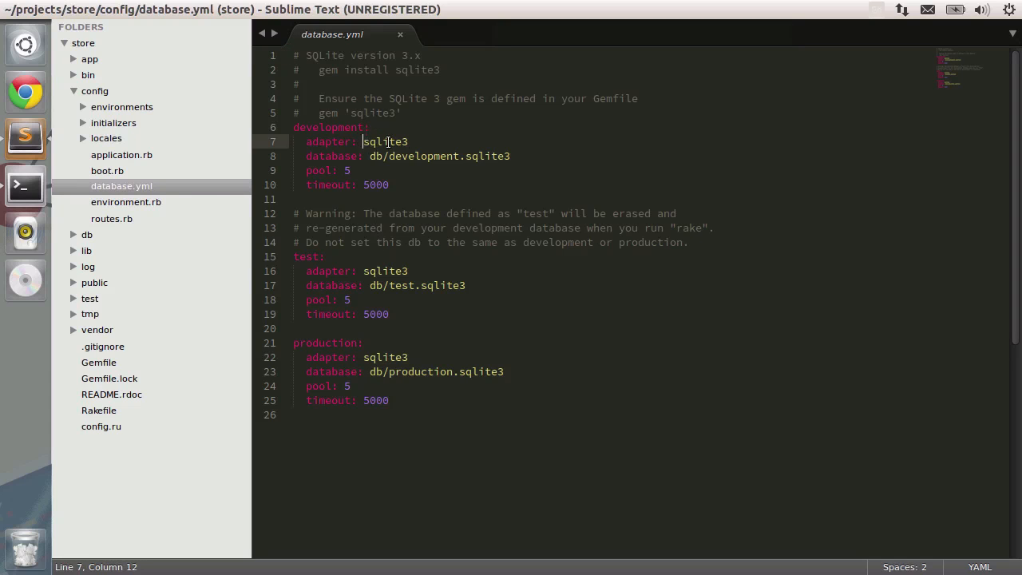
pyautogui.write('pos')
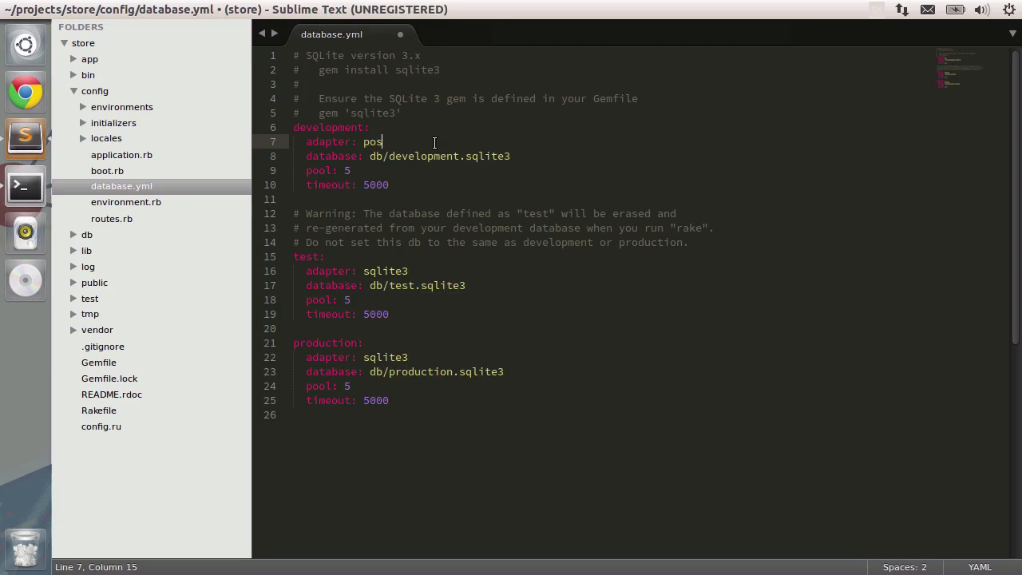
pyautogui.write('tgresql')
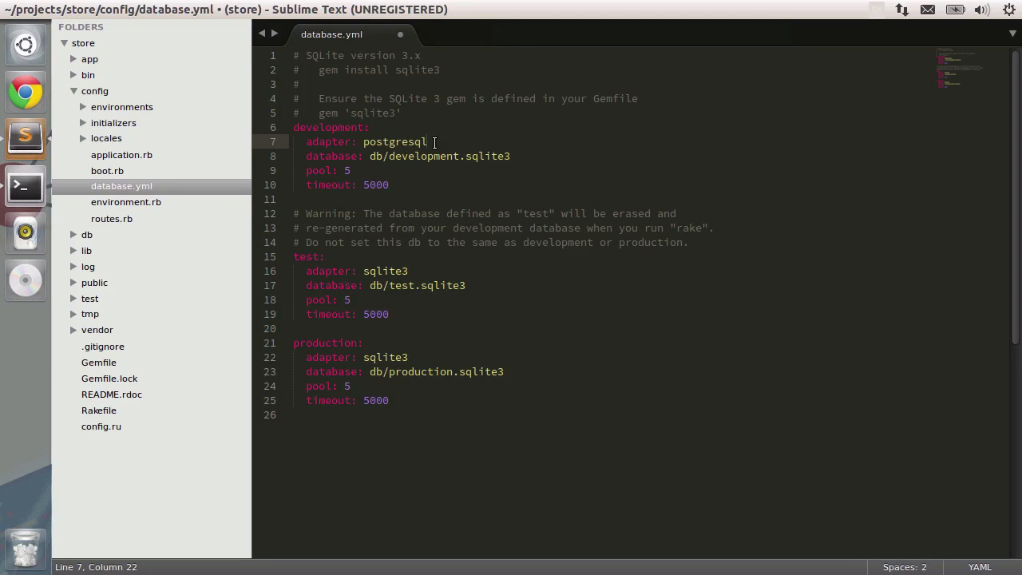
pyautogui.click(430, 155)
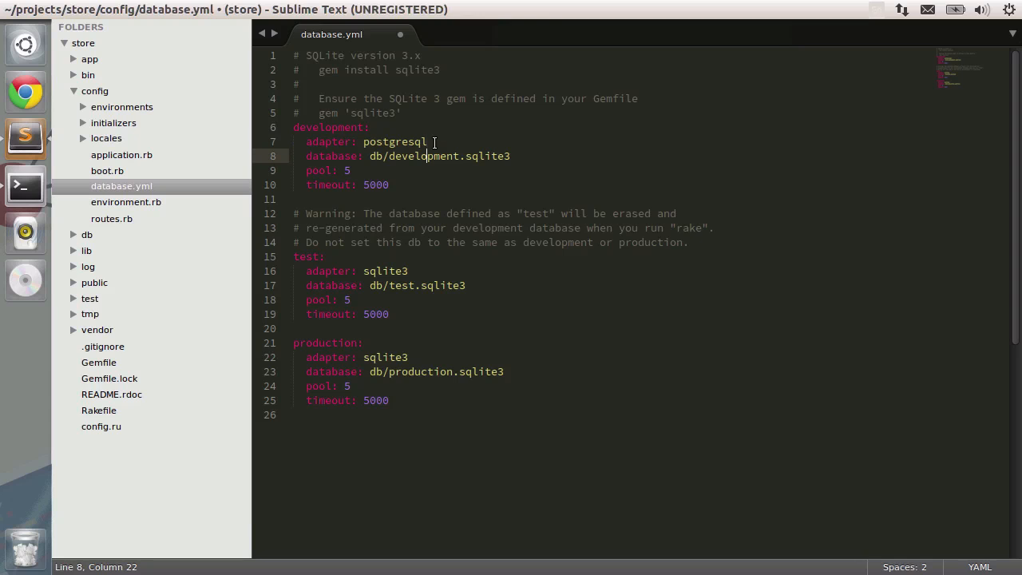
pyautogui.click(372, 155)
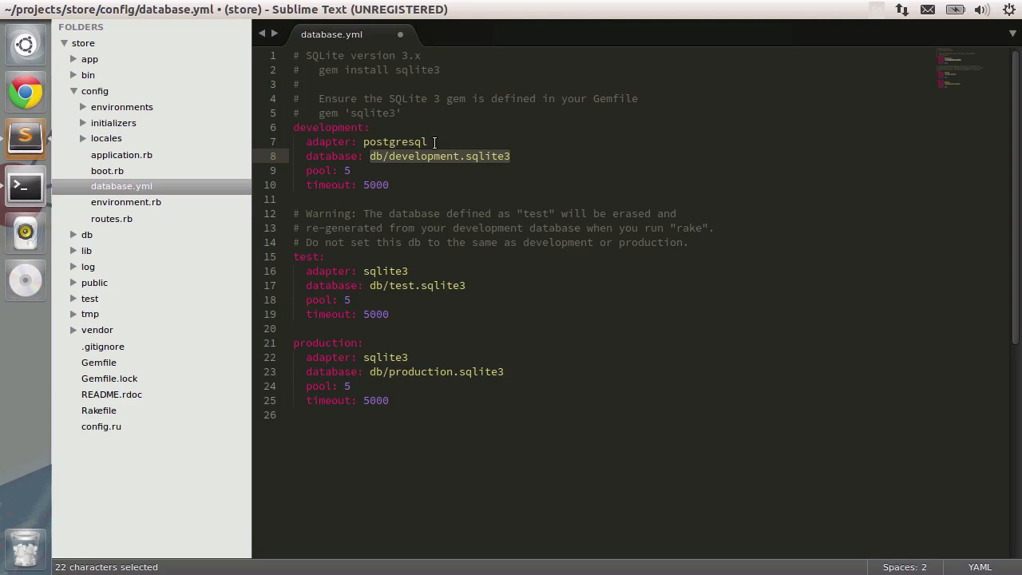
pyautogui.write('store')
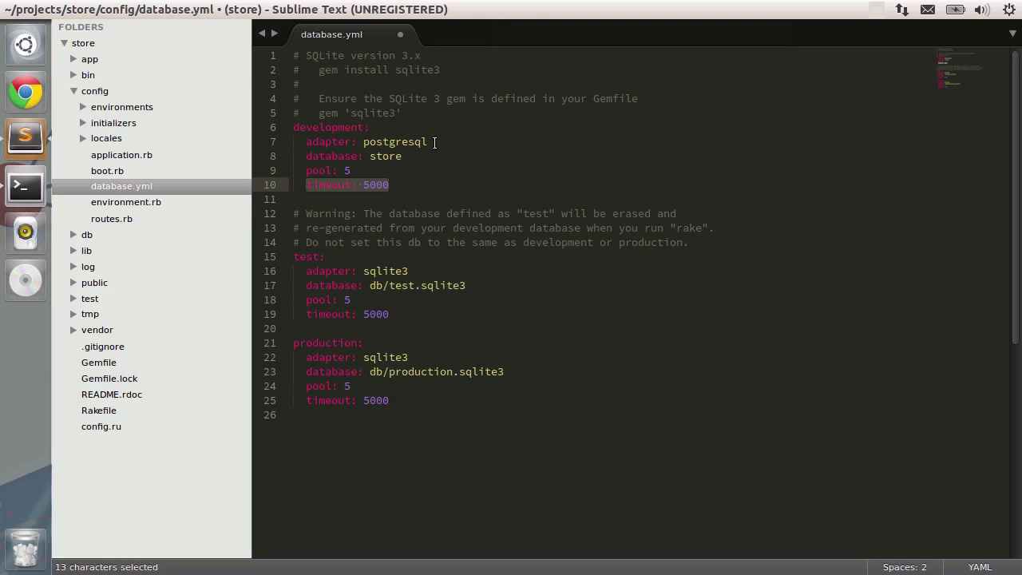
pyautogui.write('host:')
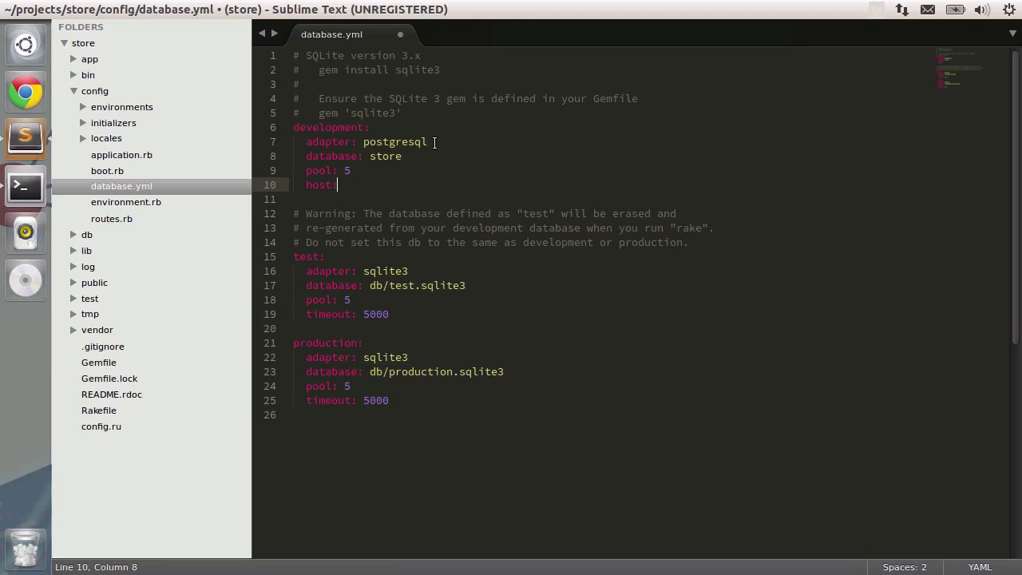
pyautogui.write('localhost')
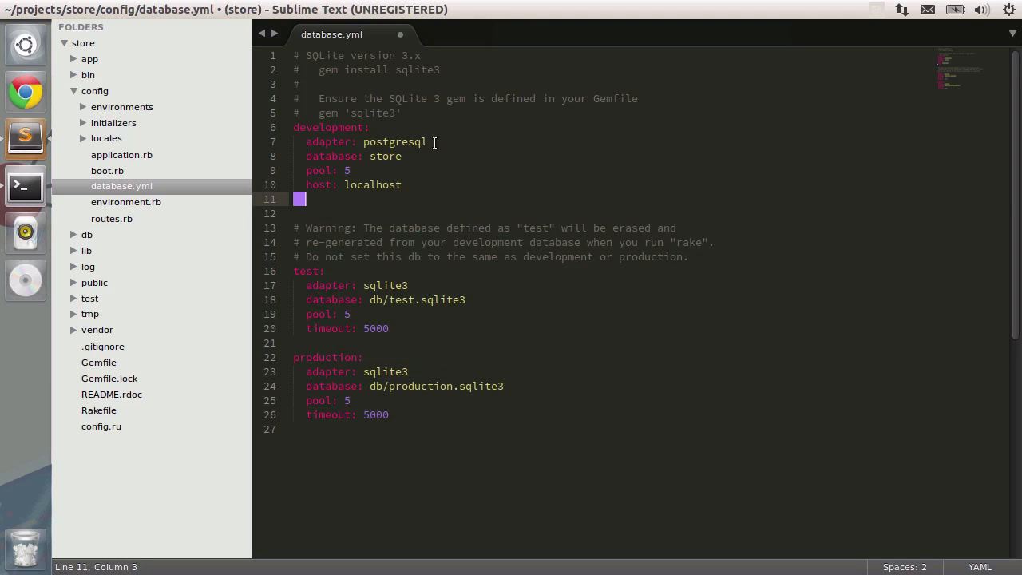
pyautogui.write('user:')
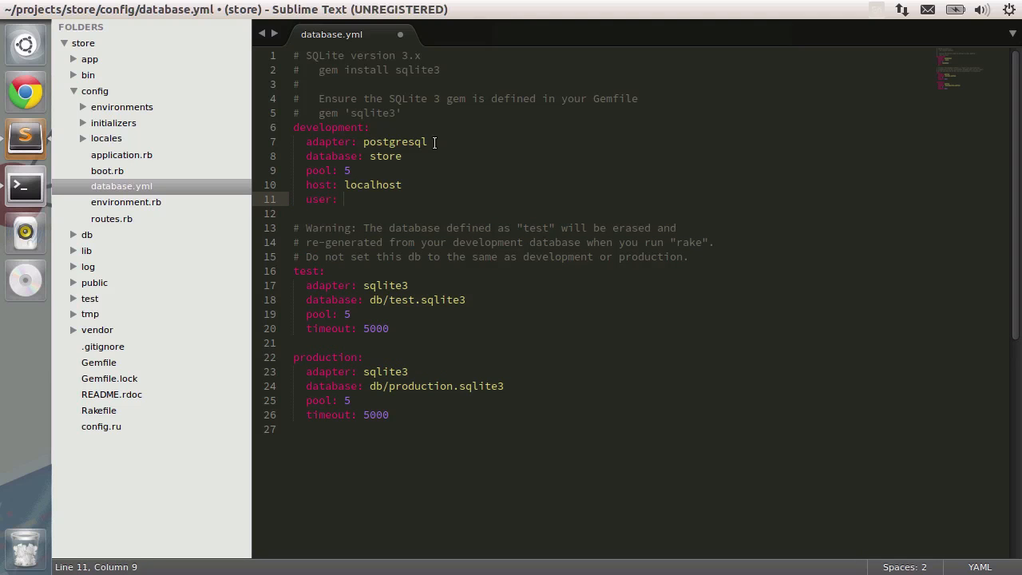
pyautogui.write('envato')
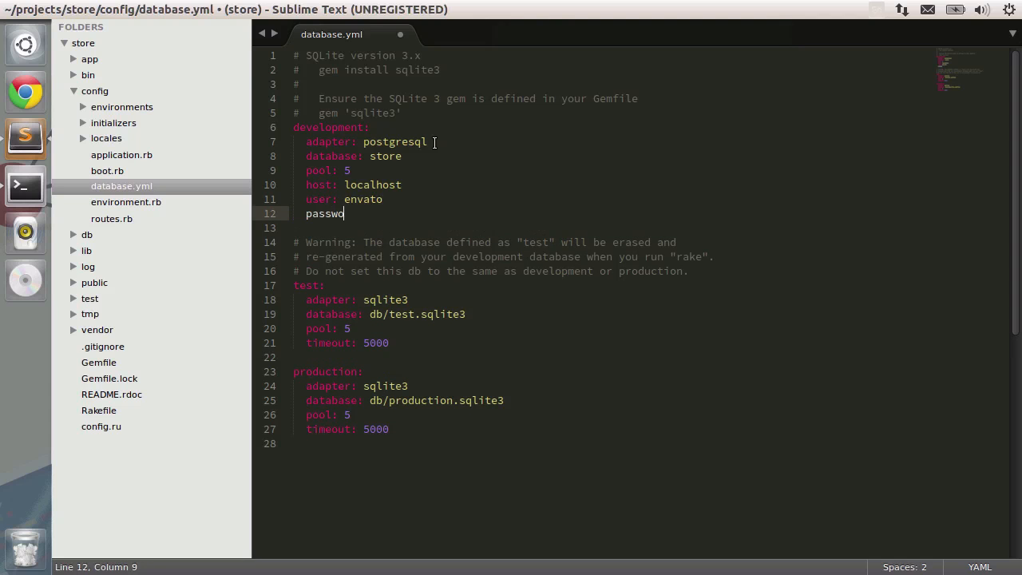
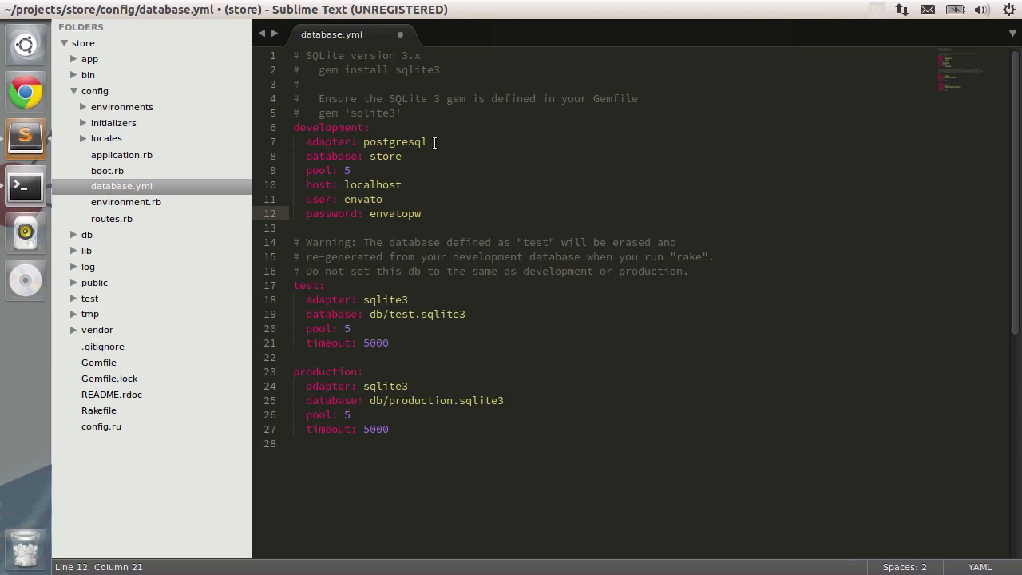
pyautogui.moveTo(116, 191)
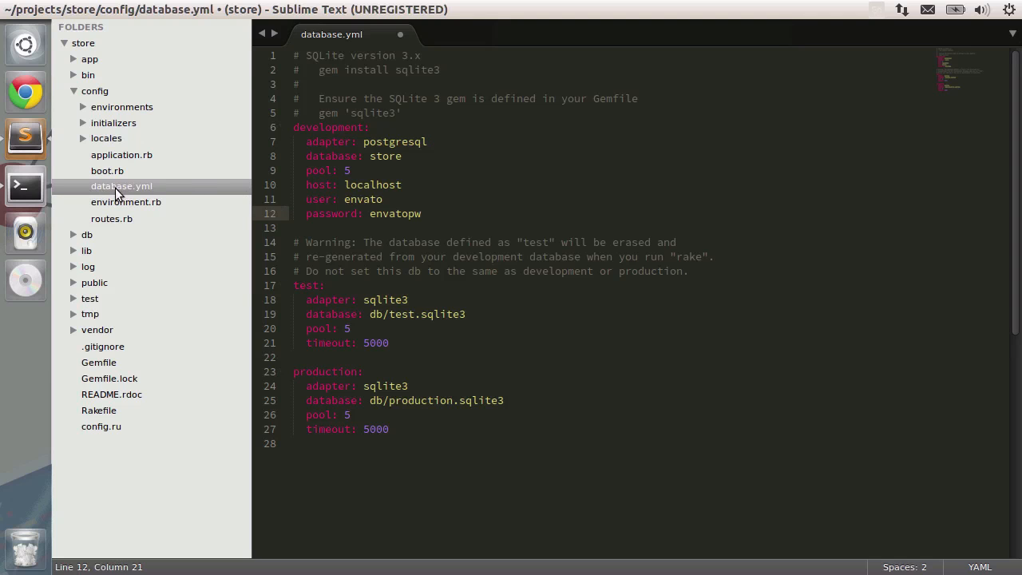
# Add /config/database.yml to the project's .gitignore and save with Ctrl+S
pyautogui.click(102, 345)
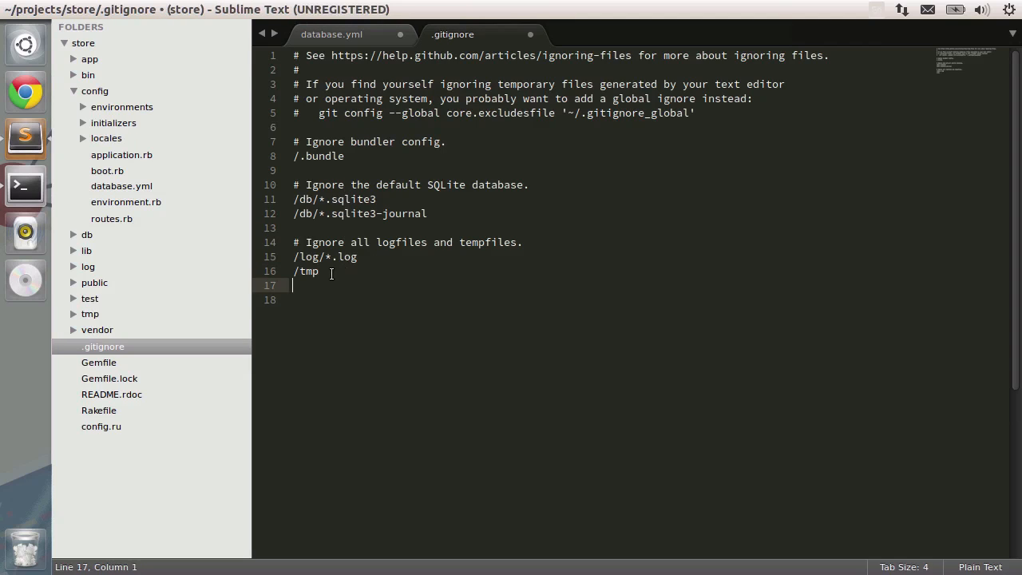
pyautogui.write('/config/')
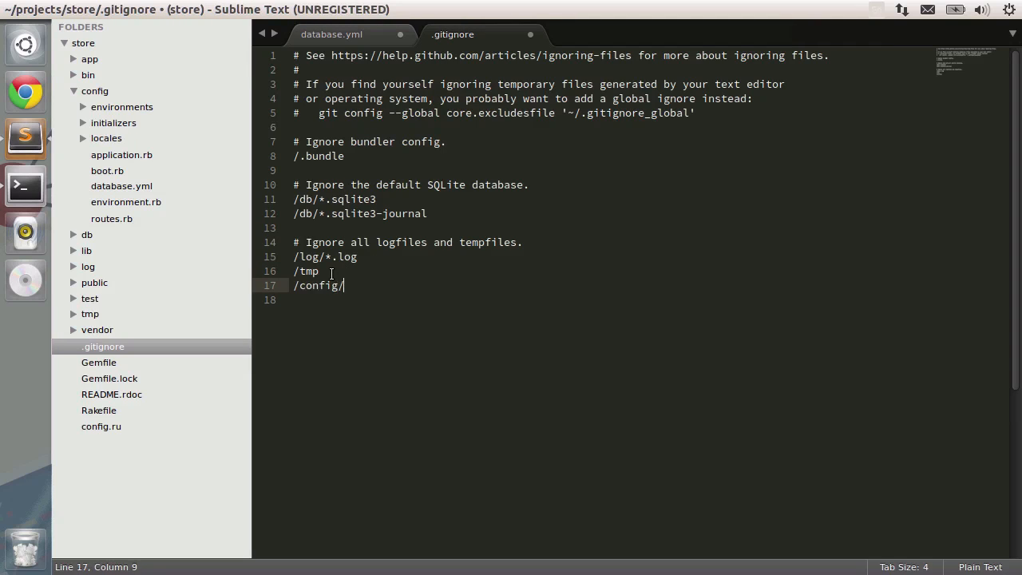
pyautogui.write('database.')
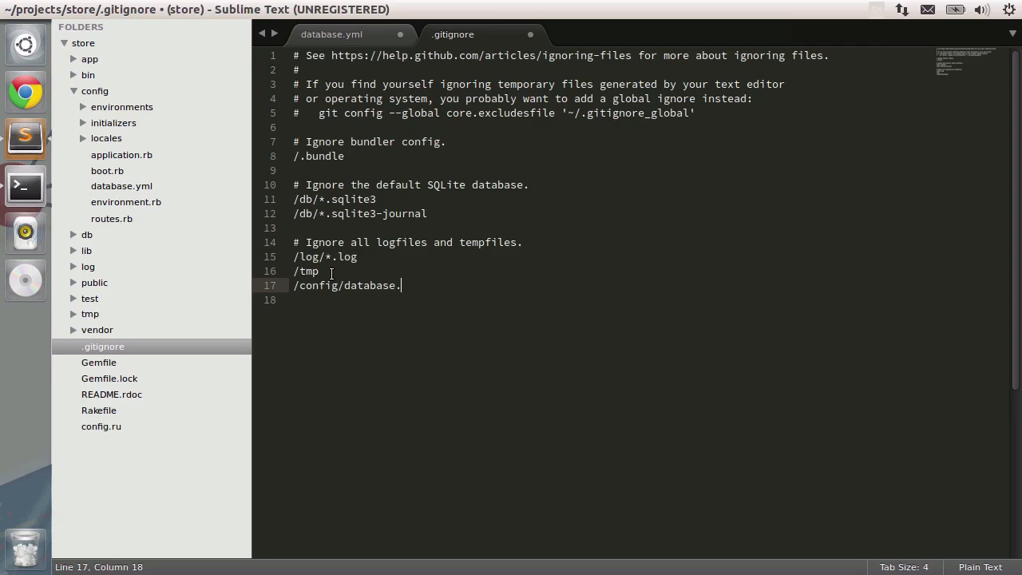
pyautogui.write('yml')
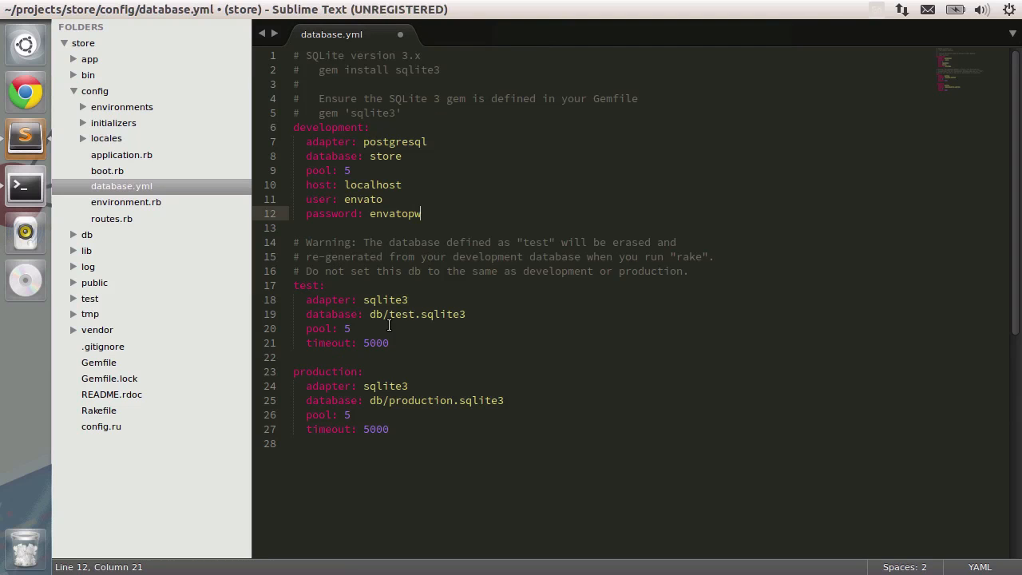
pyautogui.press('ctrl+s')
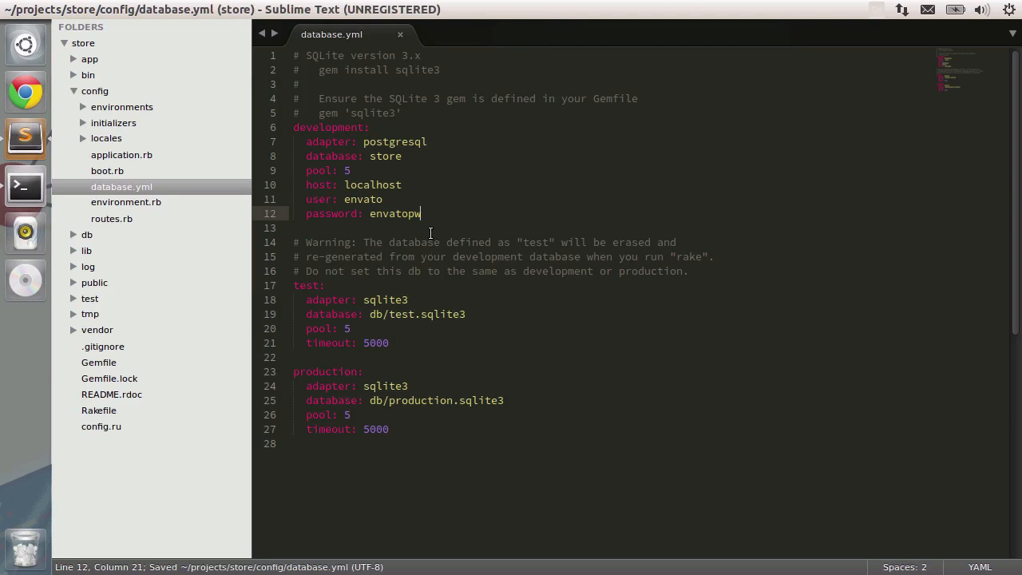
pyautogui.moveTo(390, 224)
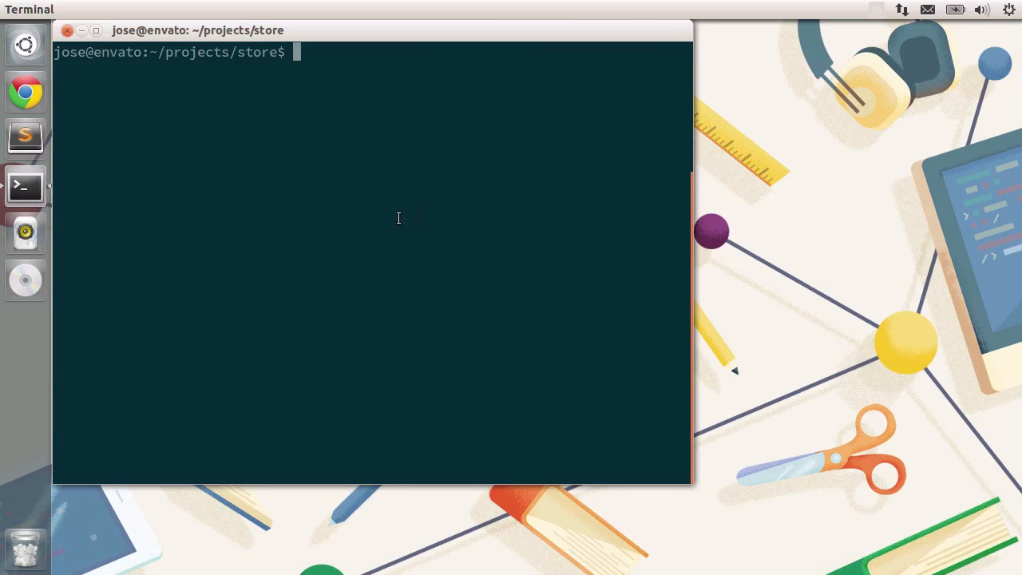
pyautogui.moveTo(326, 38)
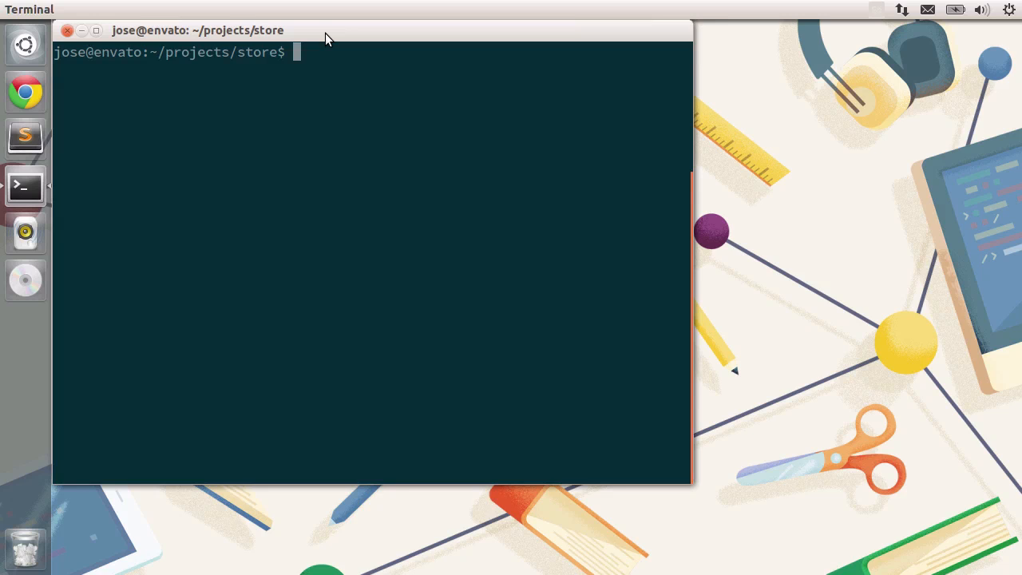
# Create the superuser role envato with sudo -u postgres createuser
pyautogui.write('su')
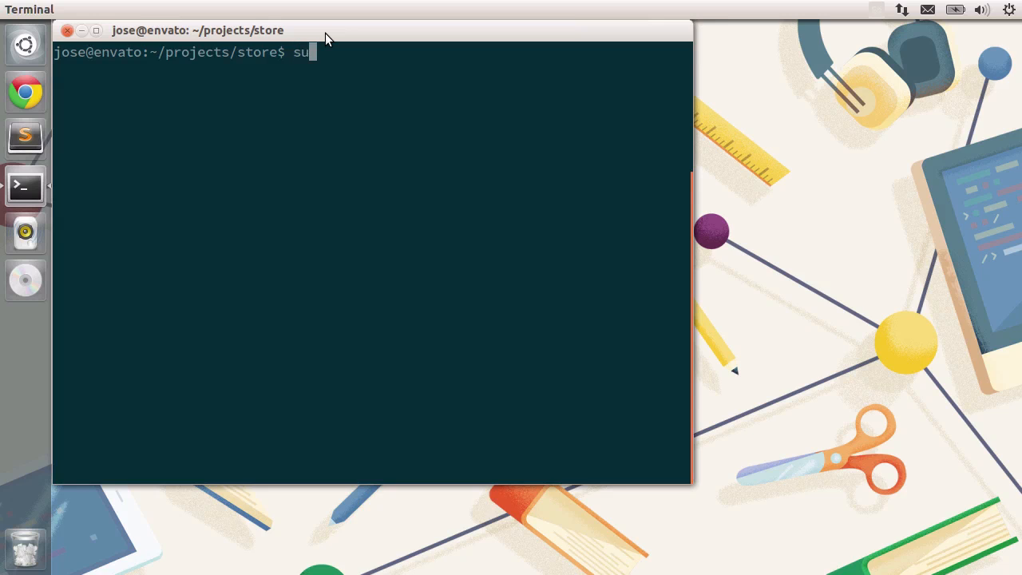
pyautogui.write('do -u post')
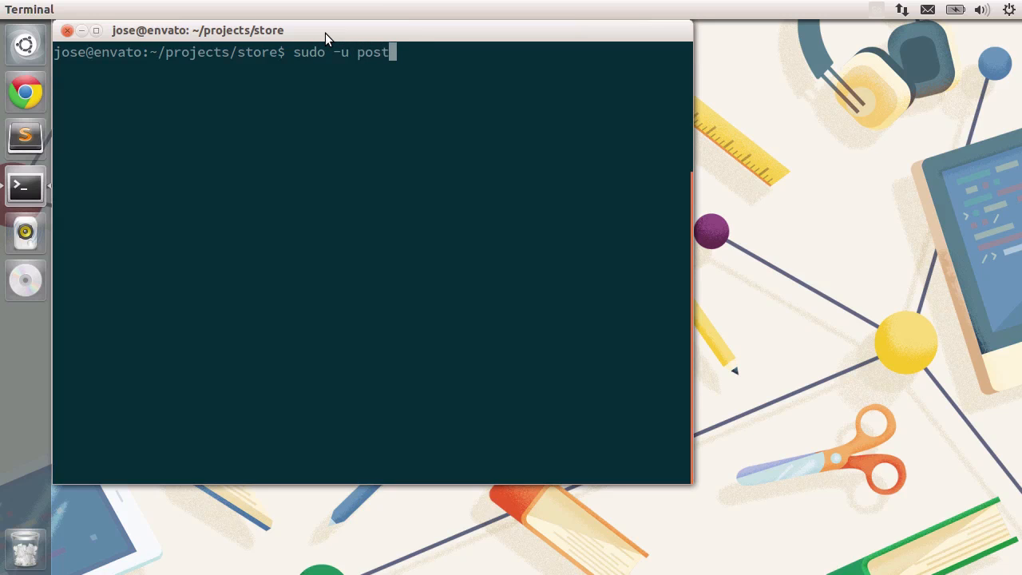
pyautogui.write('gres')
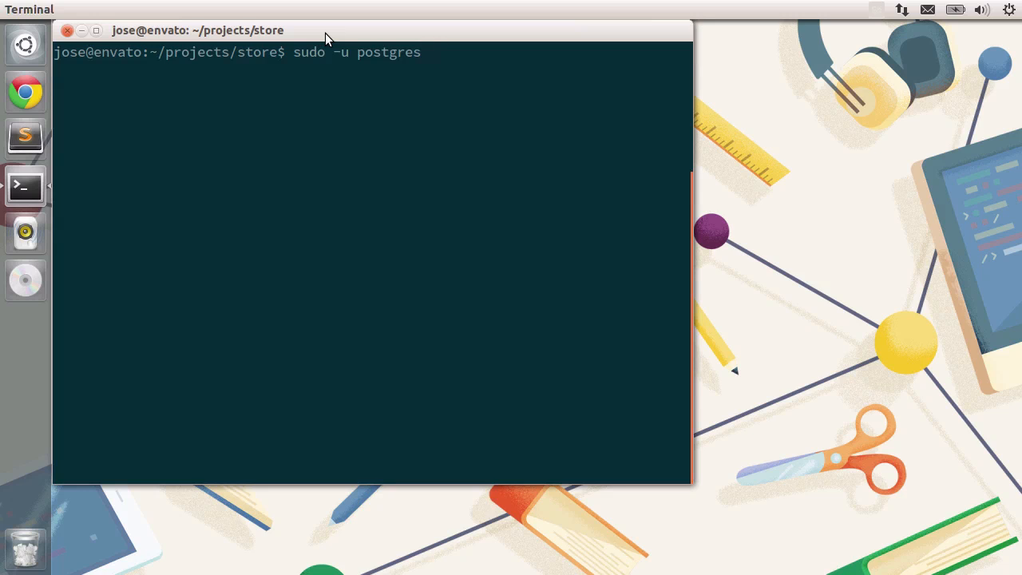
pyautogui.write('createuser')
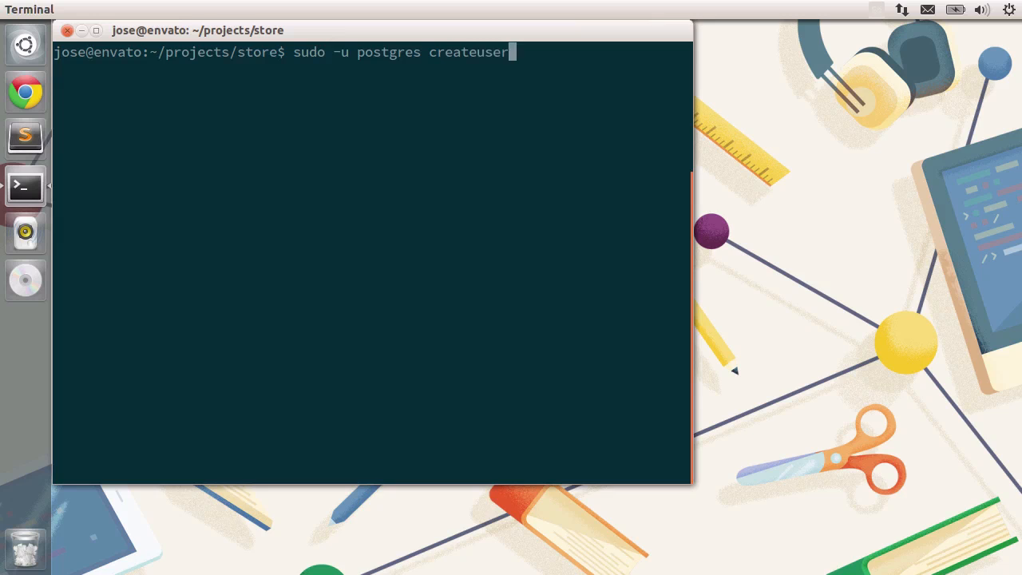
pyautogui.press('Return')
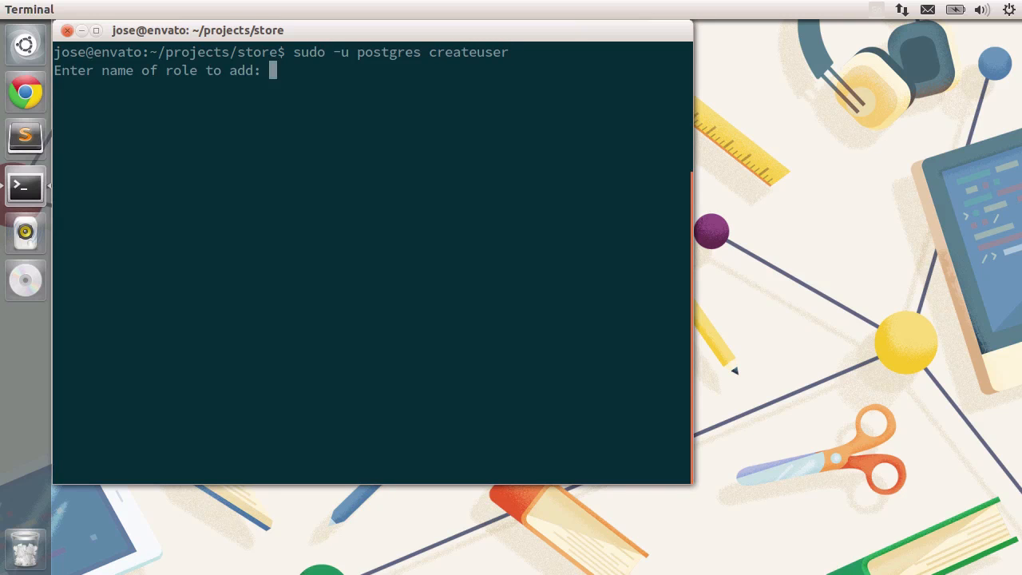
pyautogui.write('envato')
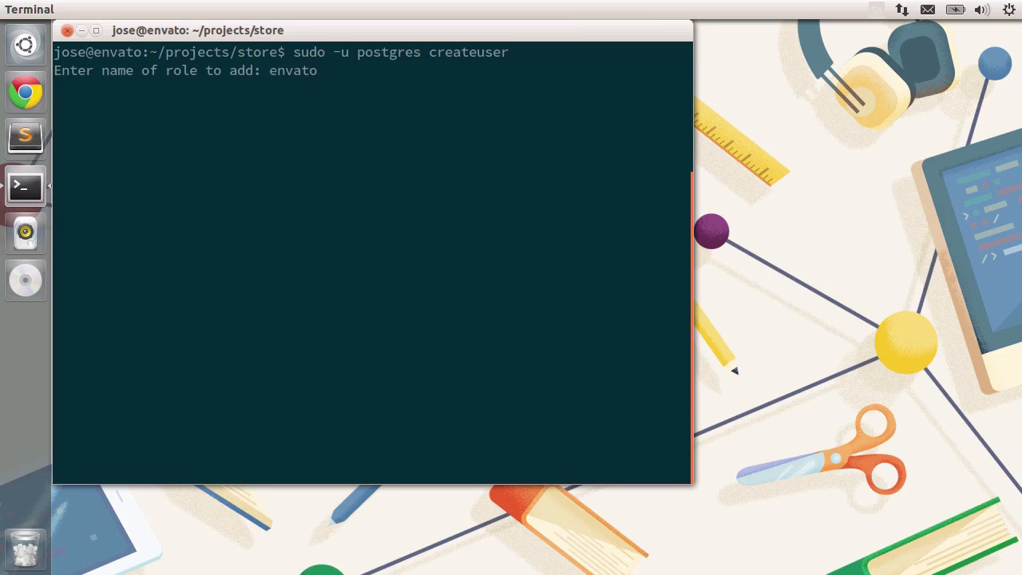
pyautogui.press('Return')
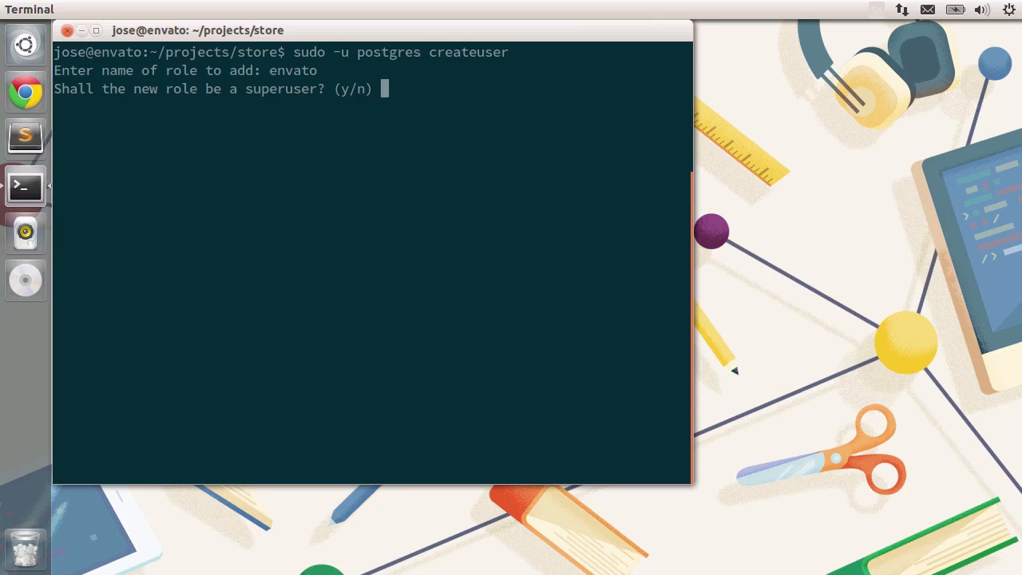
pyautogui.write('y')
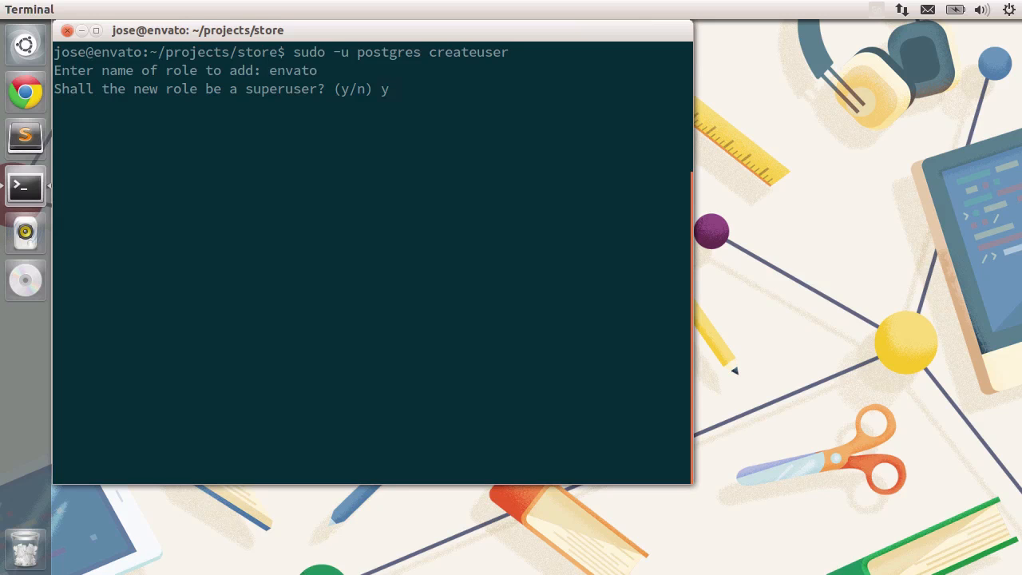
pyautogui.press('Return')
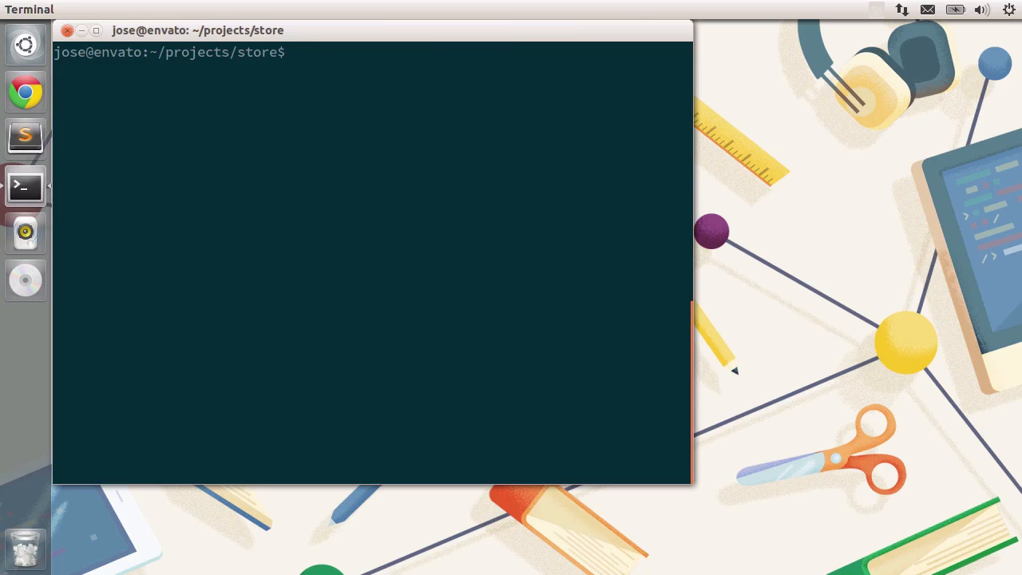
# Create the database store owned by envato with sudo -u postgres createdb store -O envato
pyautogui.write('sudo -u postgres cr')
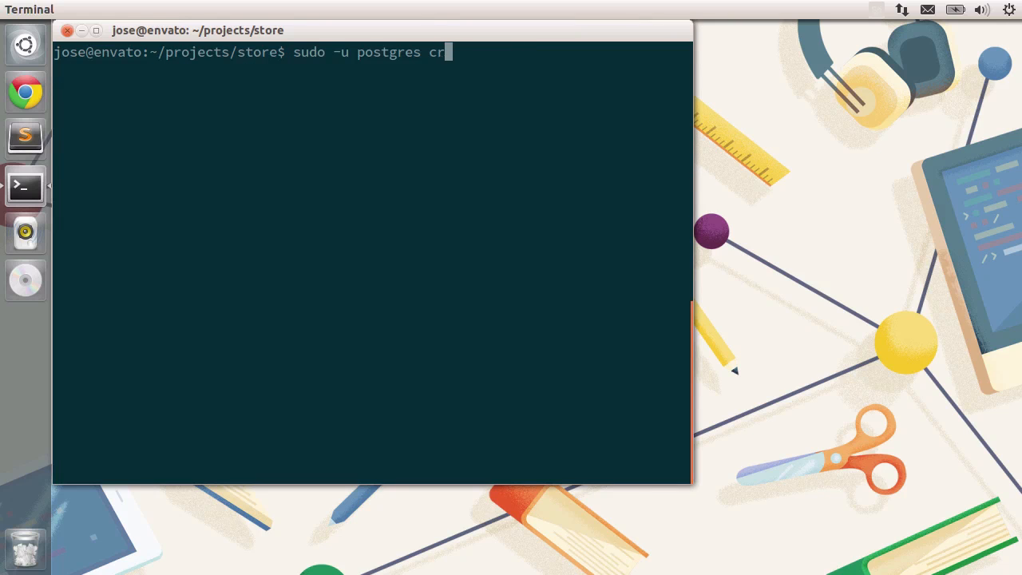
pyautogui.write('eatedb')
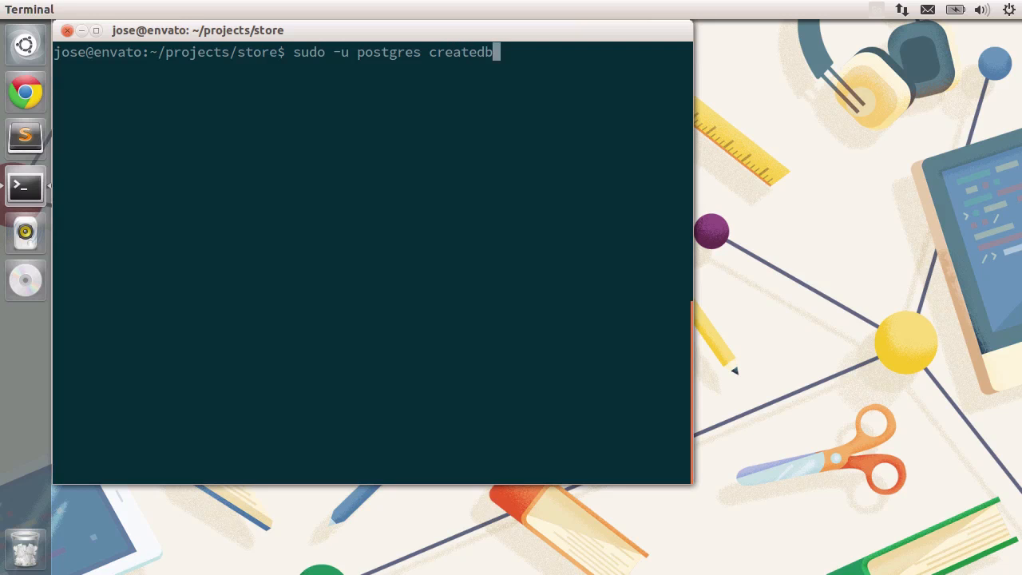
pyautogui.write('-O')
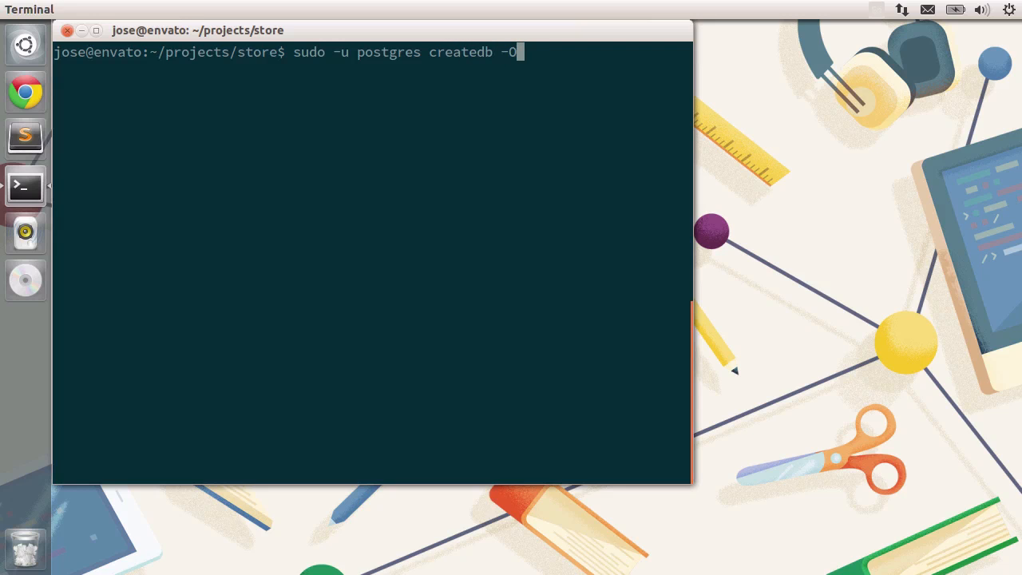
pyautogui.write('envato')
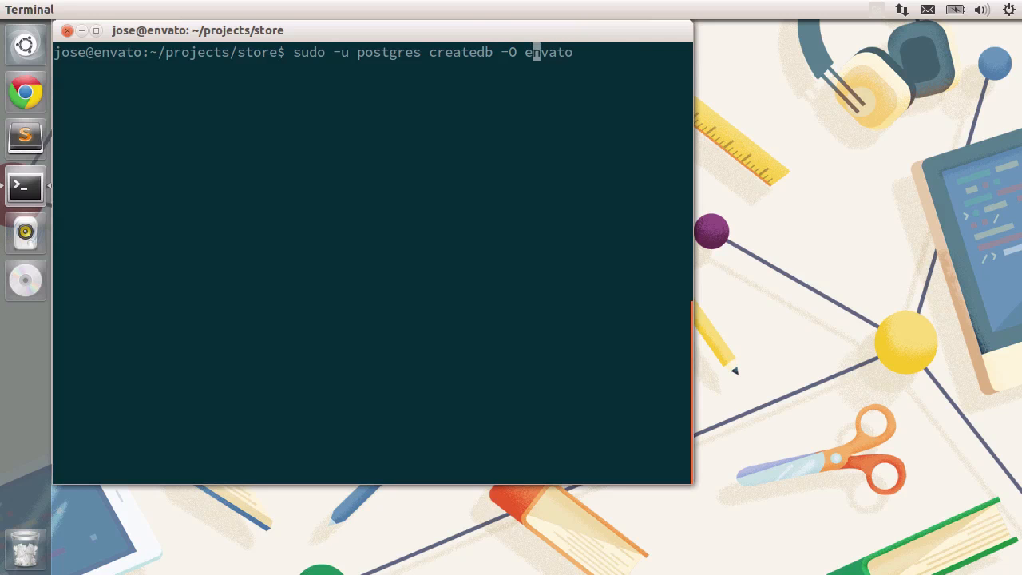
pyautogui.press('Left')
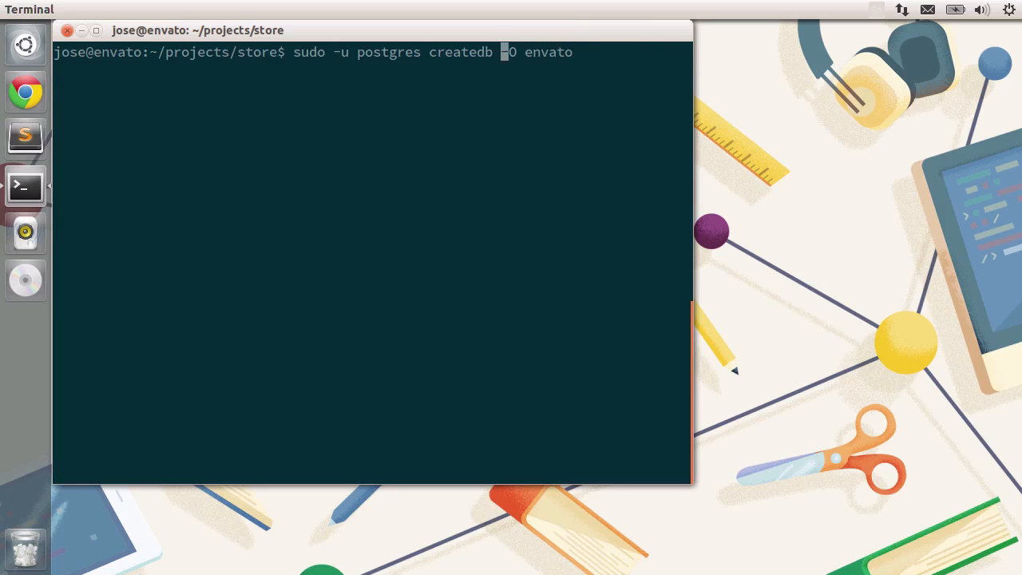
pyautogui.write('store')
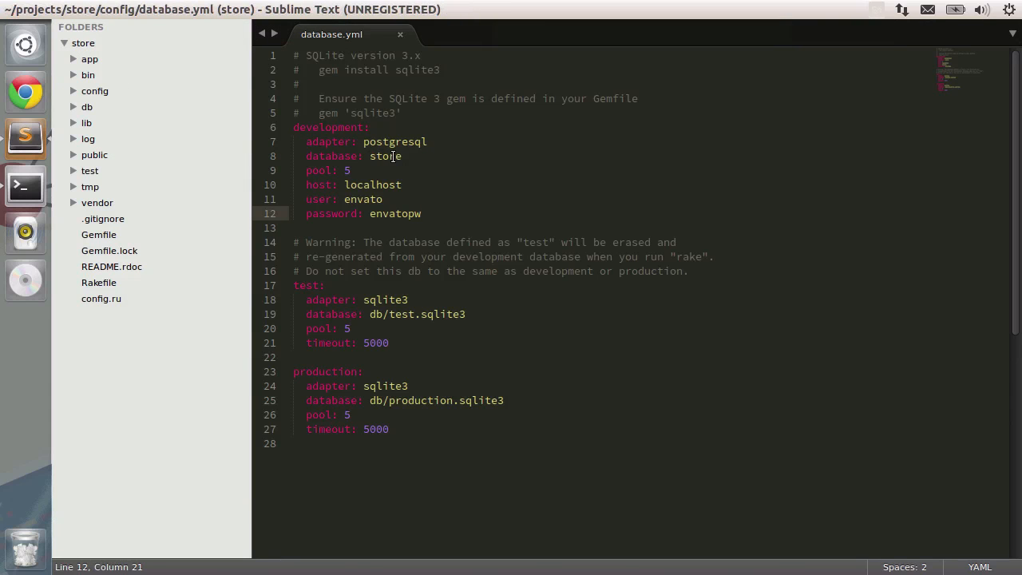
pyautogui.click(25, 186)
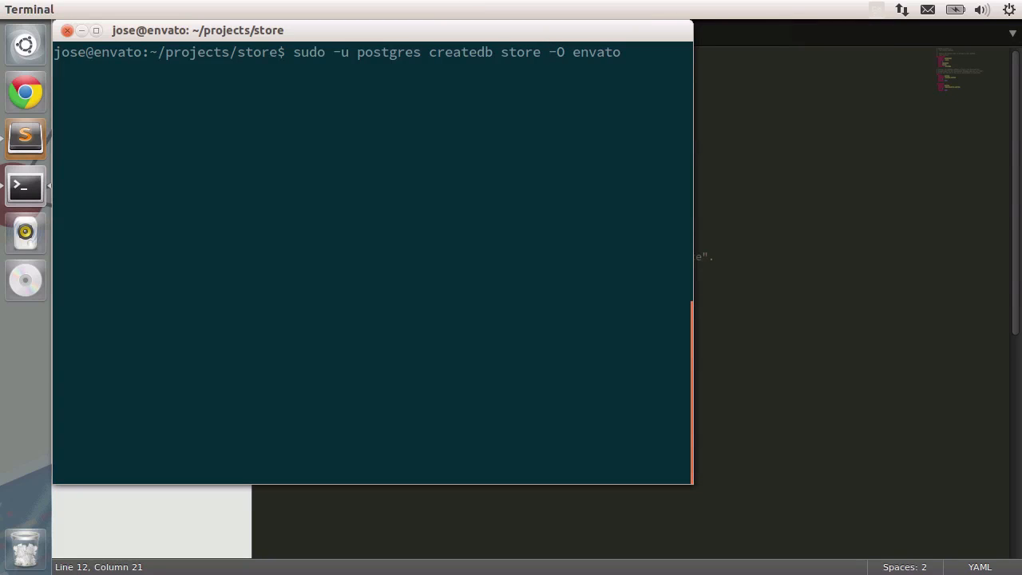
pyautogui.press('Return')
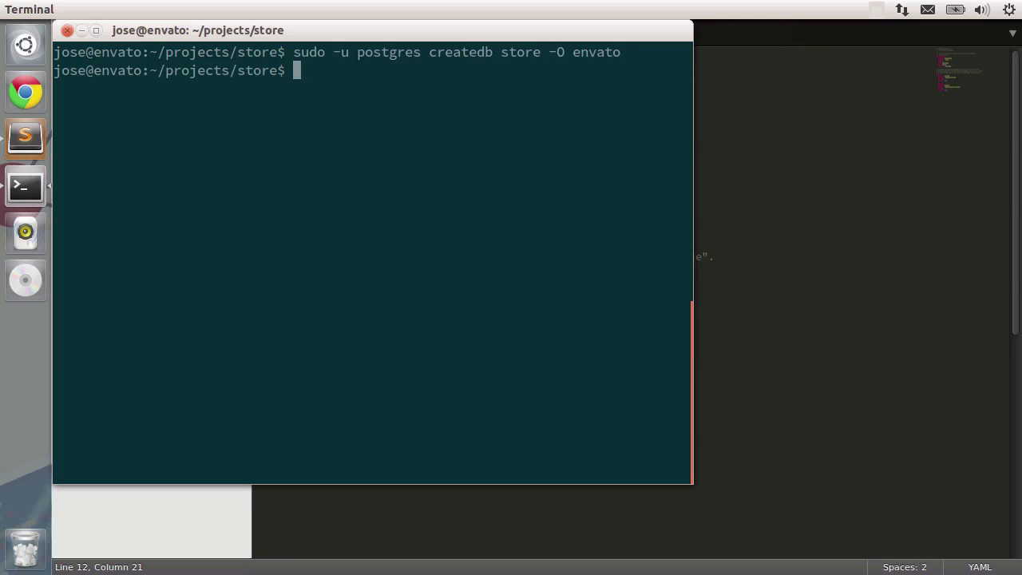
# Restart PostgreSQL 9.1 with sudo service postgresql restart, then clear the screen
pyautogui.write('sudo')
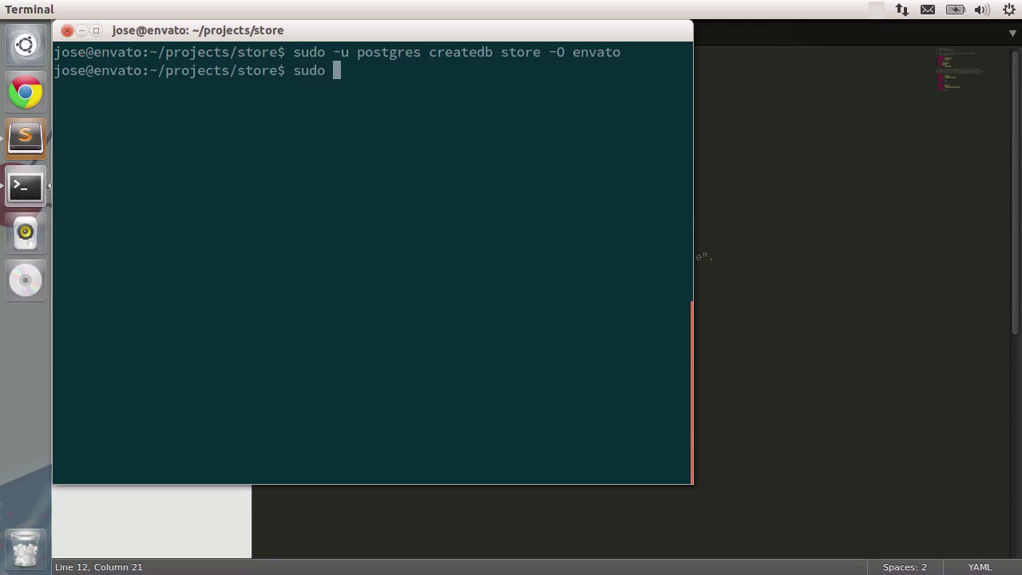
pyautogui.write('service')
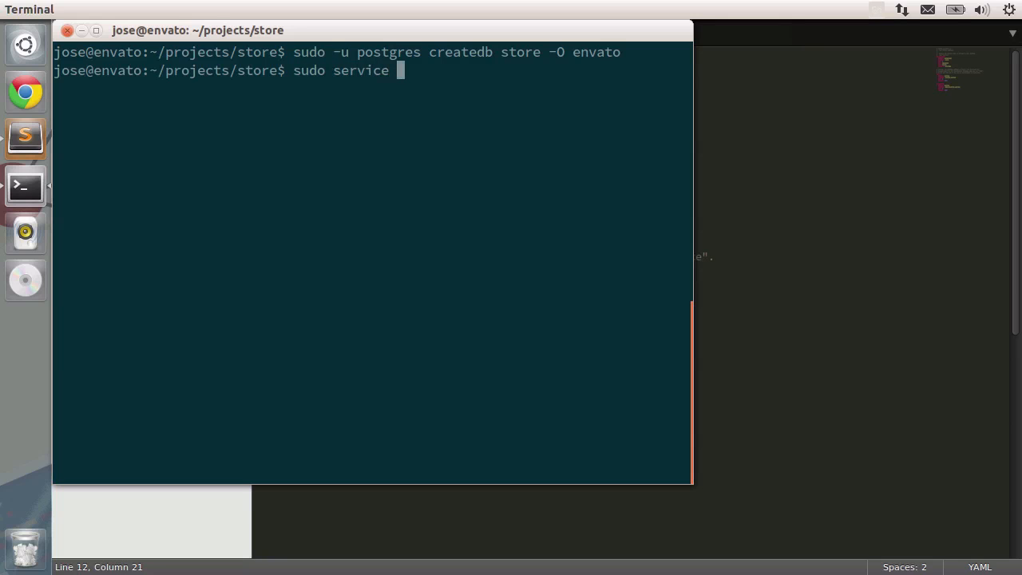
pyautogui.write('postgresql rest')
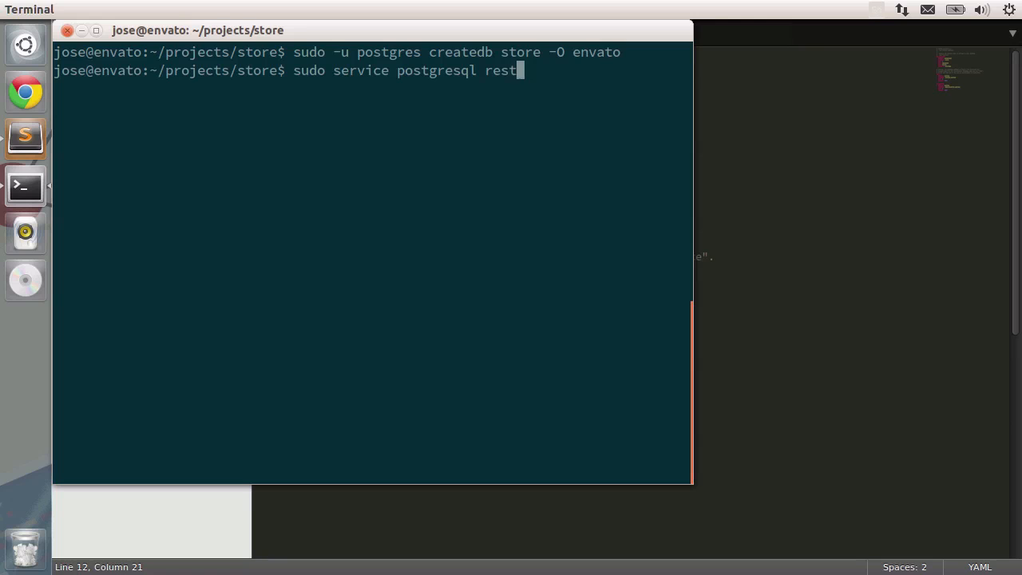
pyautogui.write('art')
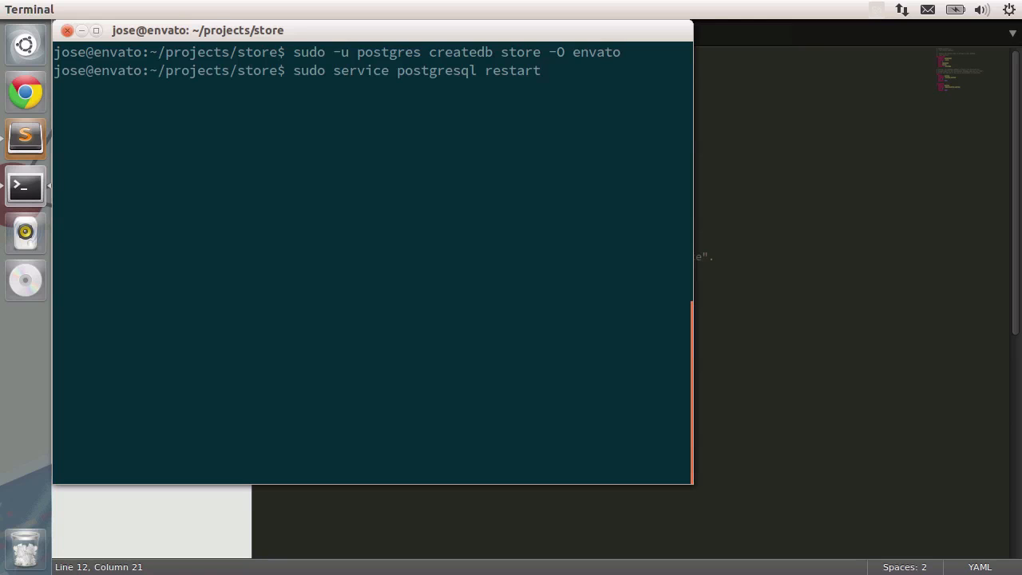
pyautogui.press('Return')
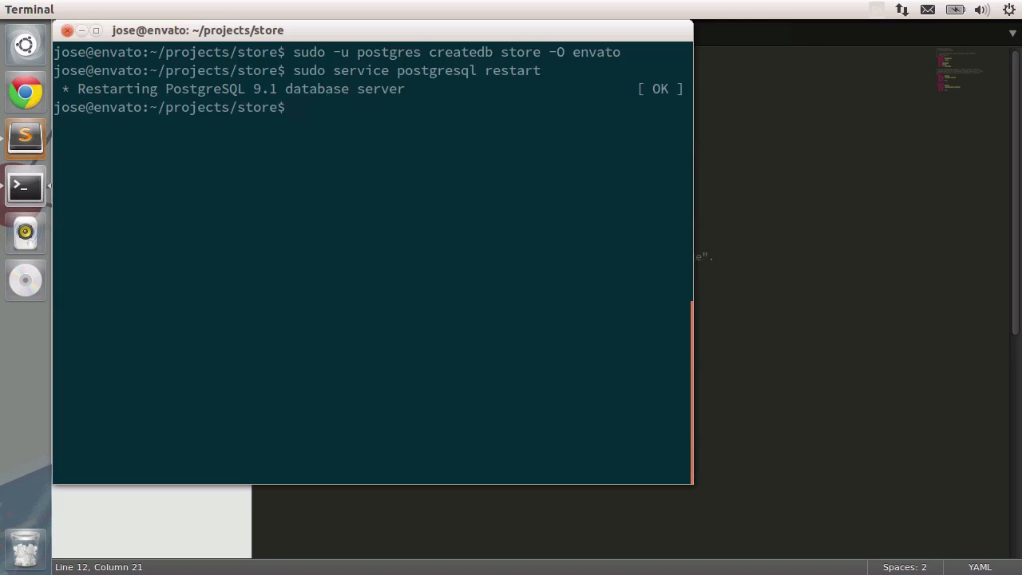
pyautogui.press('ctrl+l')
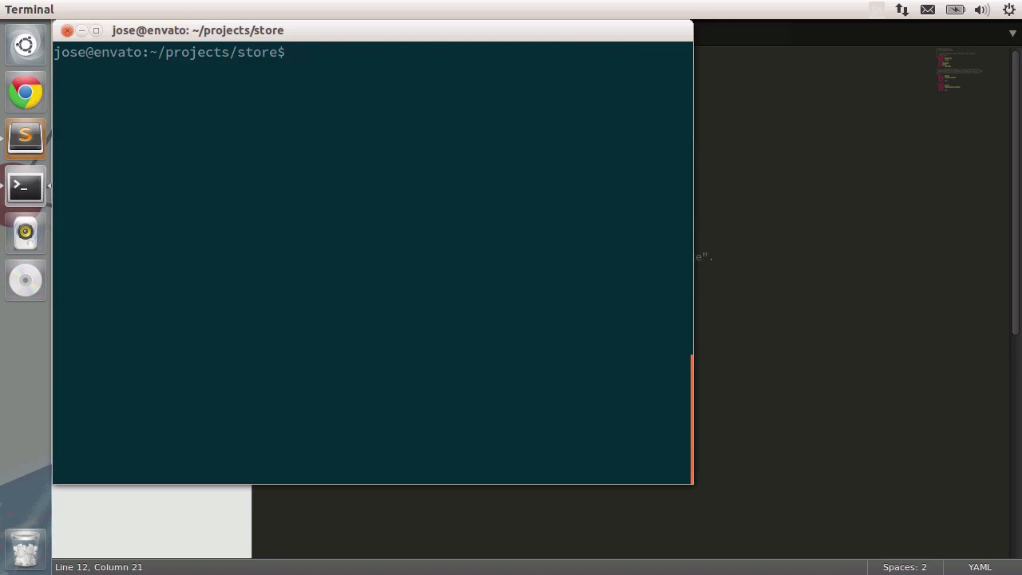
# Run rake db:setup, which aborts because the pg gem isn't in the Gemfile
pyautogui.write('rake db')
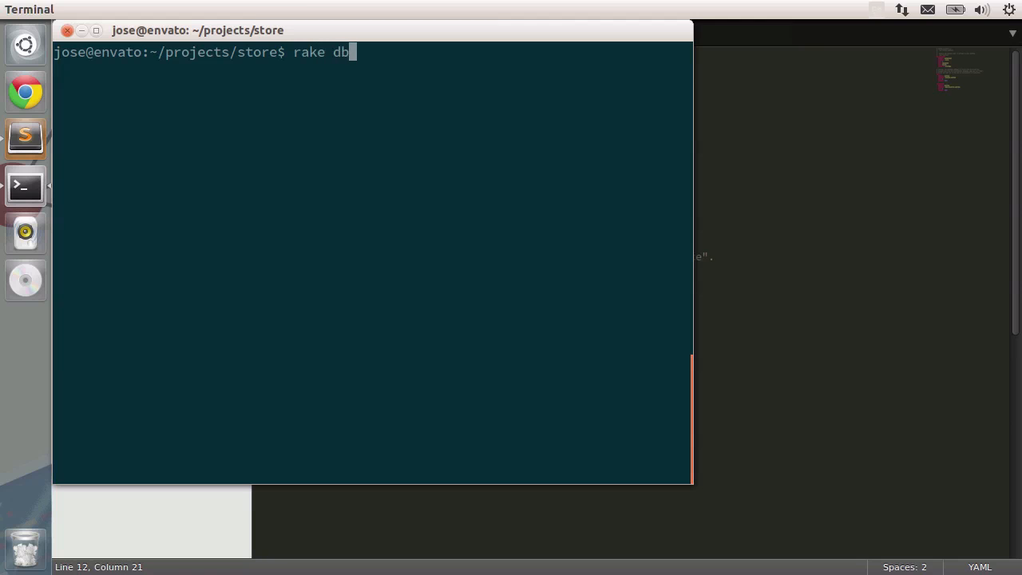
pyautogui.write(':setup')
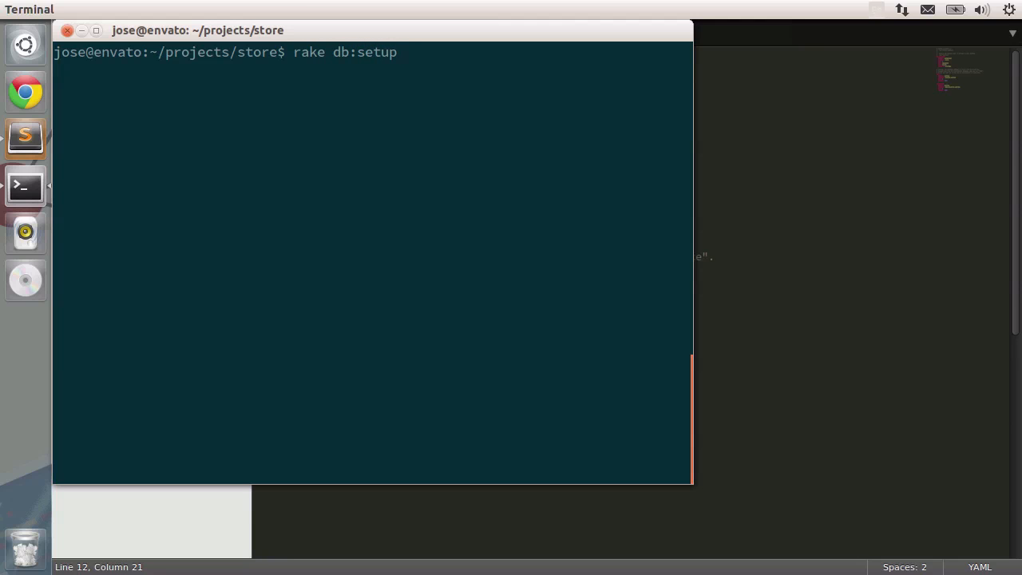
pyautogui.moveTo(397, 52)
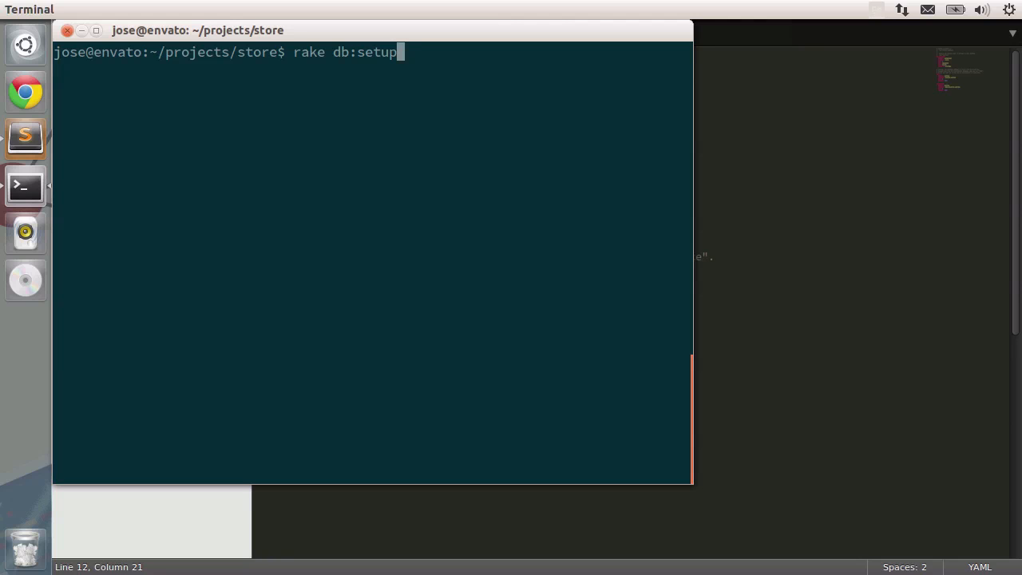
pyautogui.press('Return')
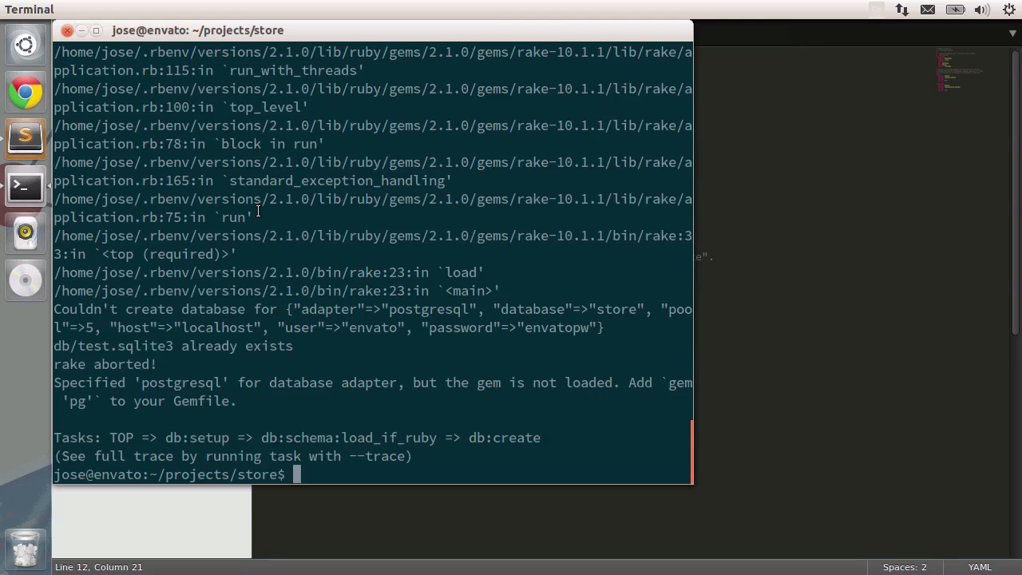
pyautogui.moveTo(284, 218)
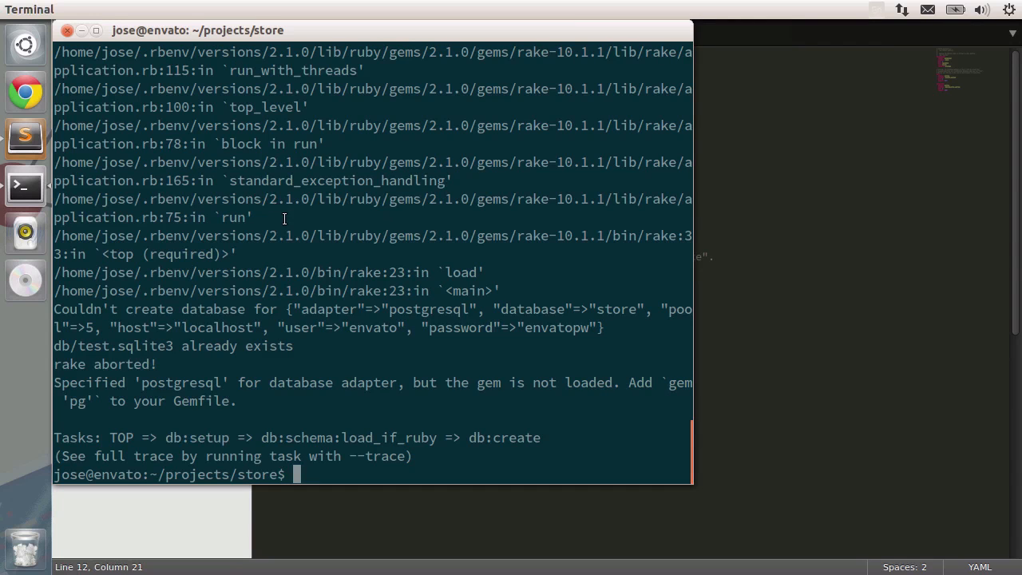
pyautogui.moveTo(143, 383)
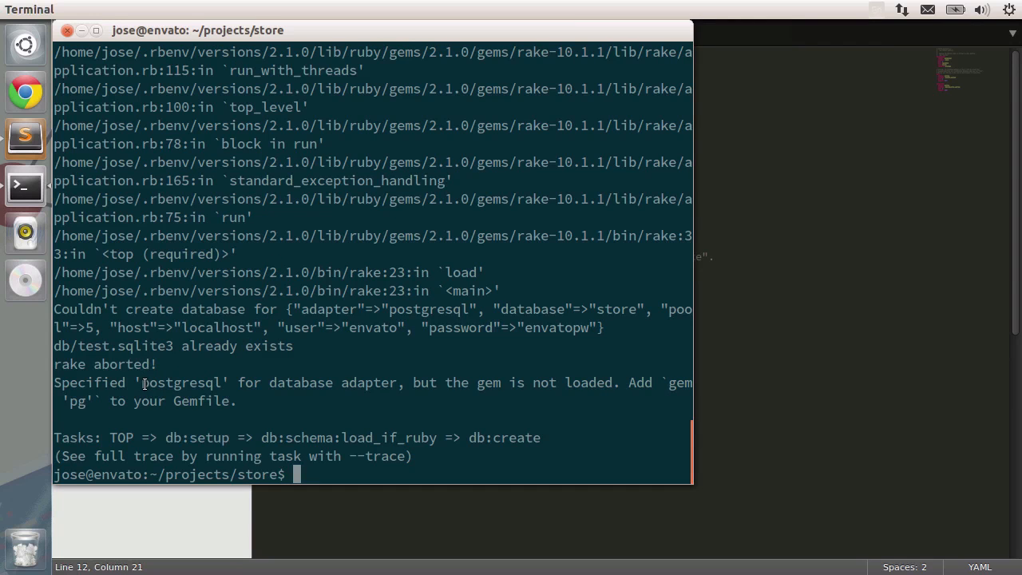
pyautogui.moveTo(77, 391)
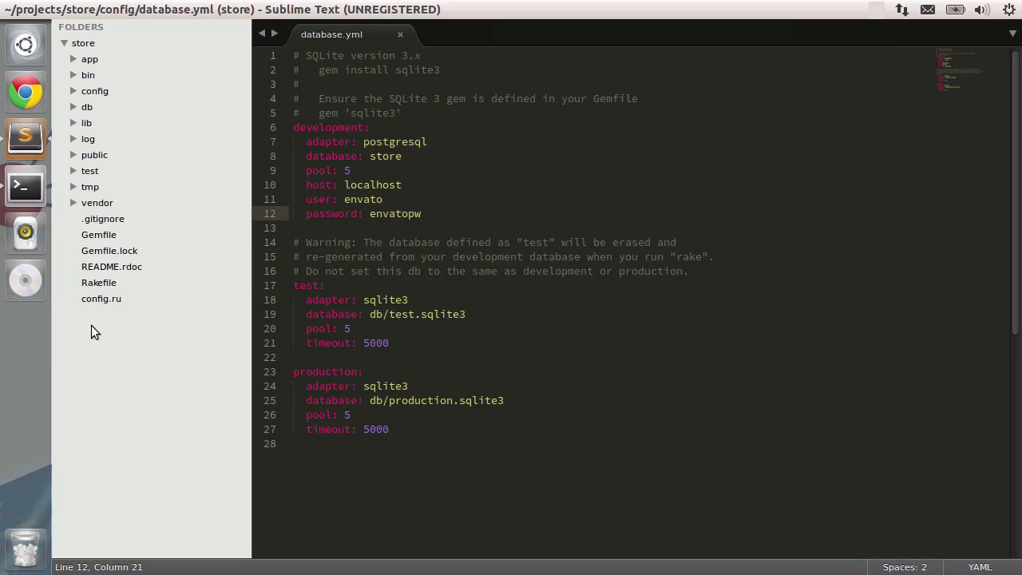
# Add gem 'pg' below gem 'sqlite3' in the Gemfile and save
pyautogui.click(99, 234)
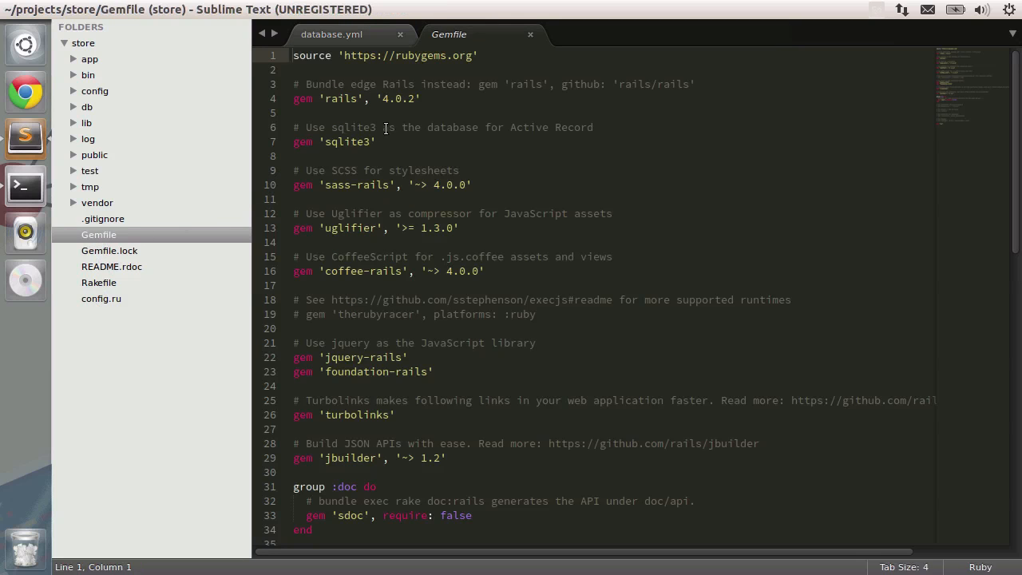
pyautogui.write("gem 'pg")
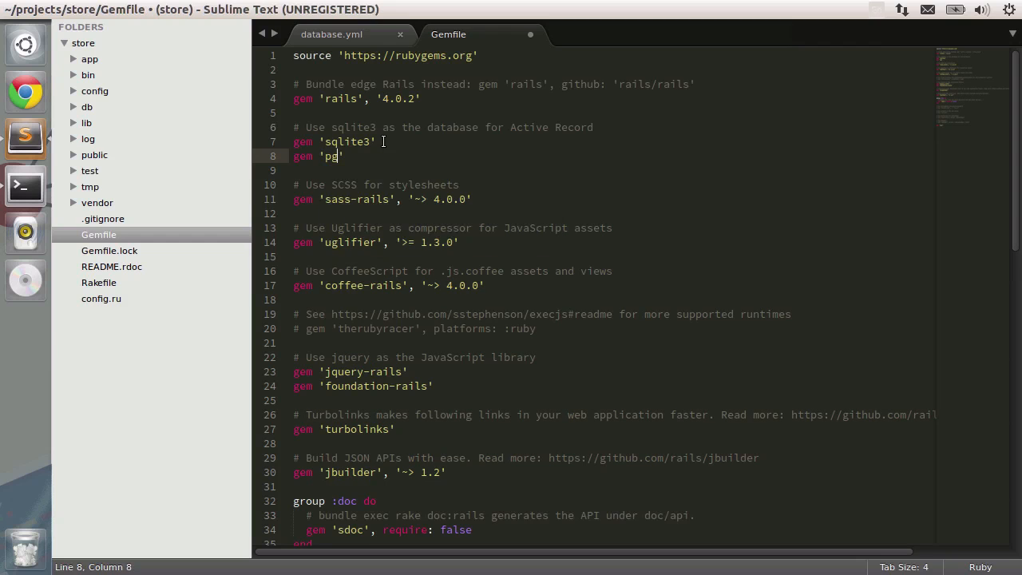
pyautogui.press('ctrl+s')
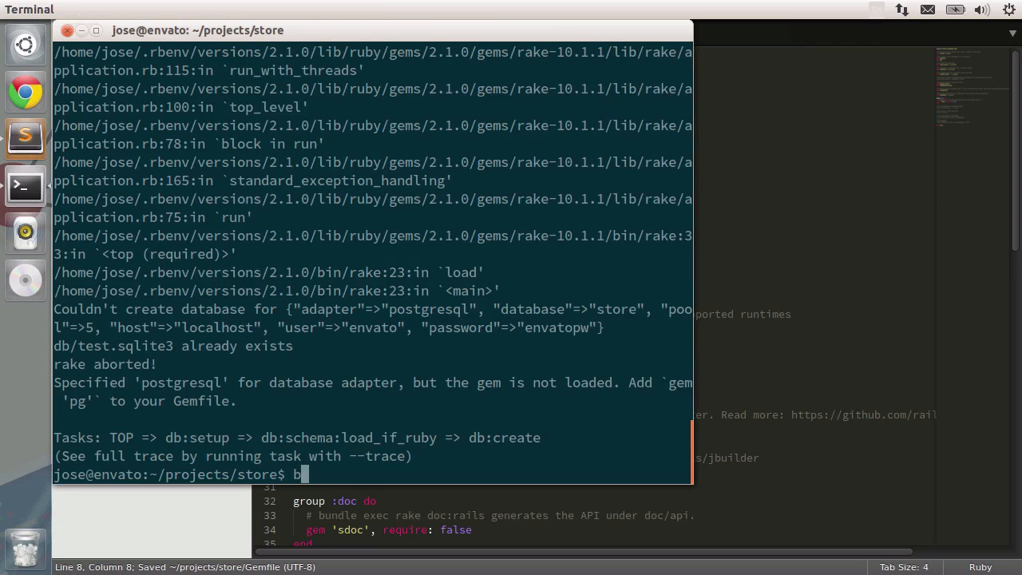
# Run bundle, then rerun rake db:setup, which fails password authentication for envato
pyautogui.write('undle')
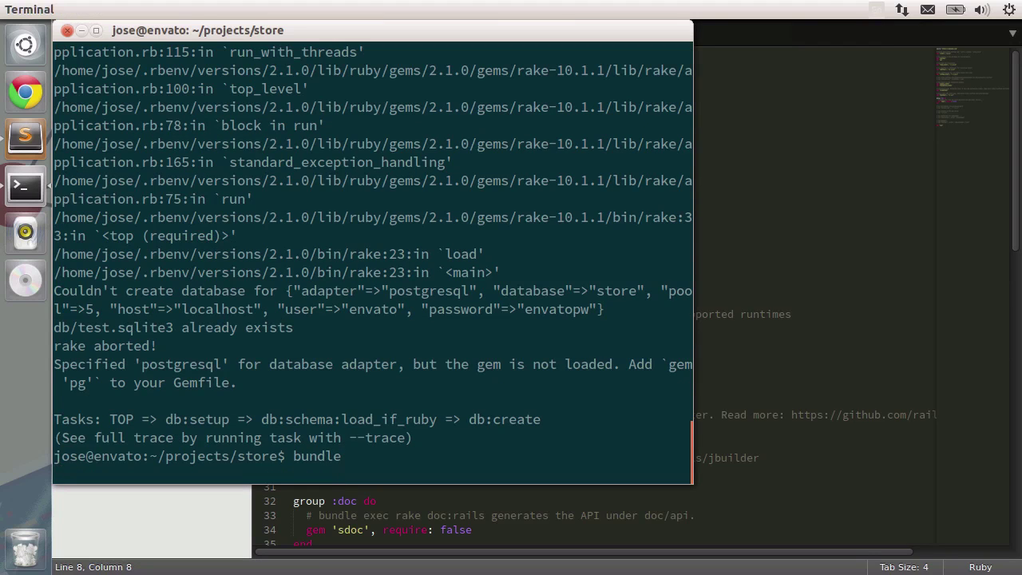
pyautogui.press('Return')
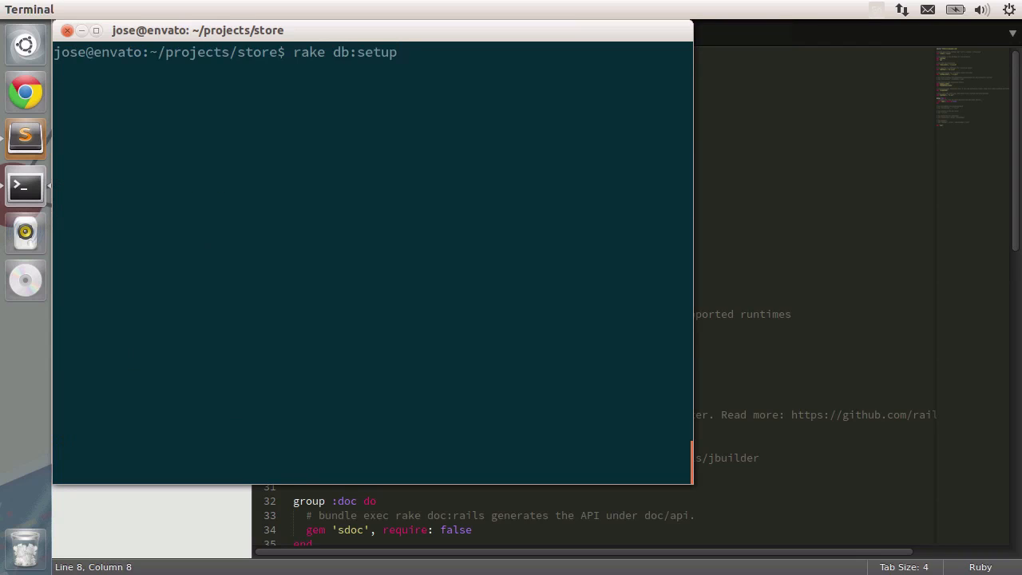
pyautogui.press('Return')
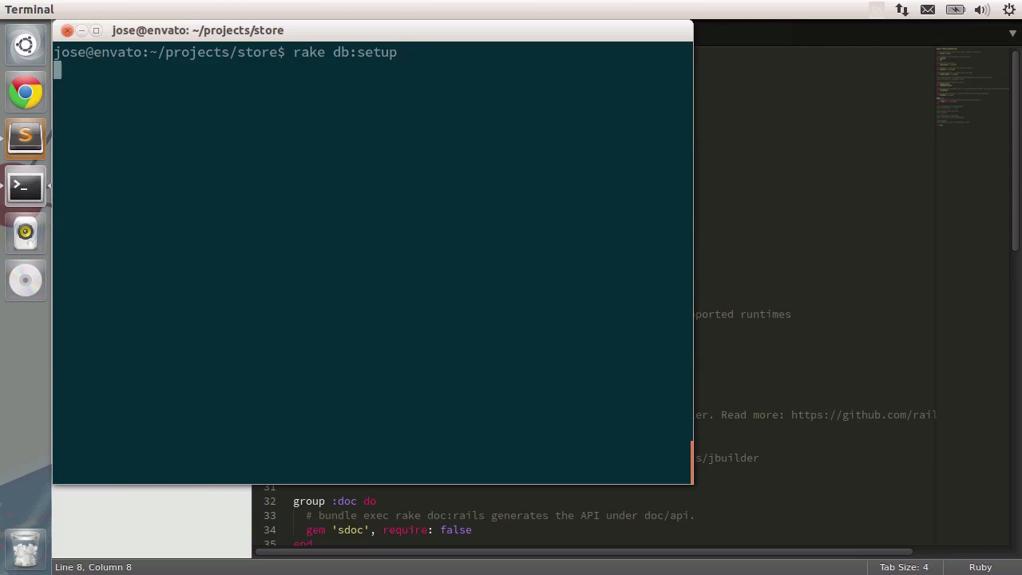
pyautogui.press('Return')
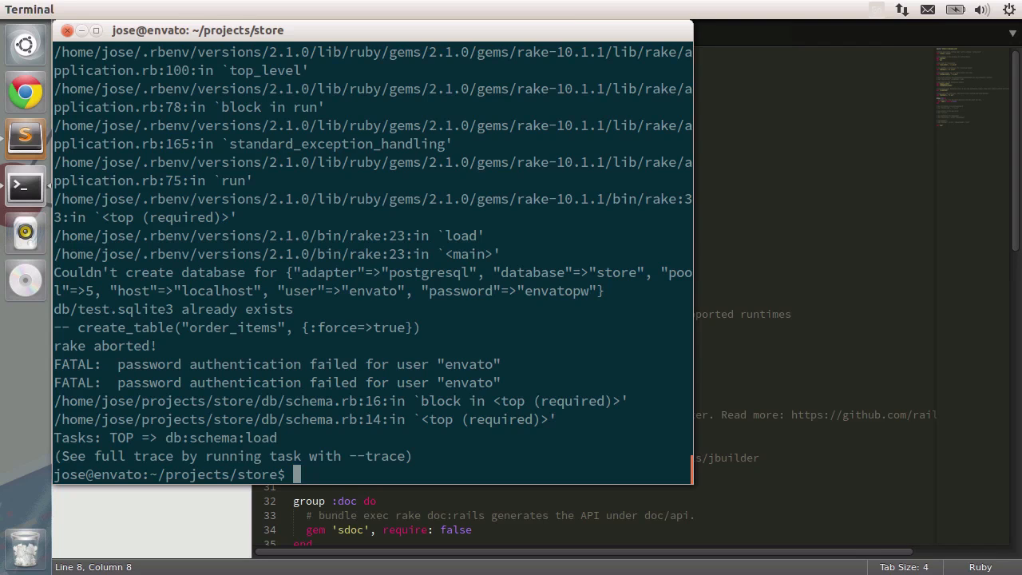
# Open the PostgreSQL console as the postgres superuser with sudo -u postgres psql
pyautogui.write('sudo')
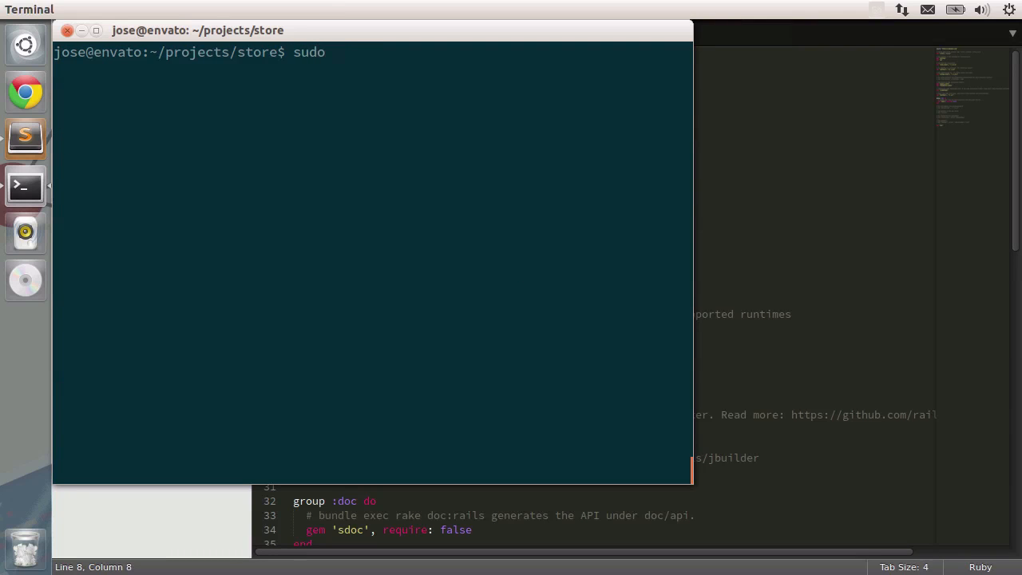
pyautogui.write('-u postg')
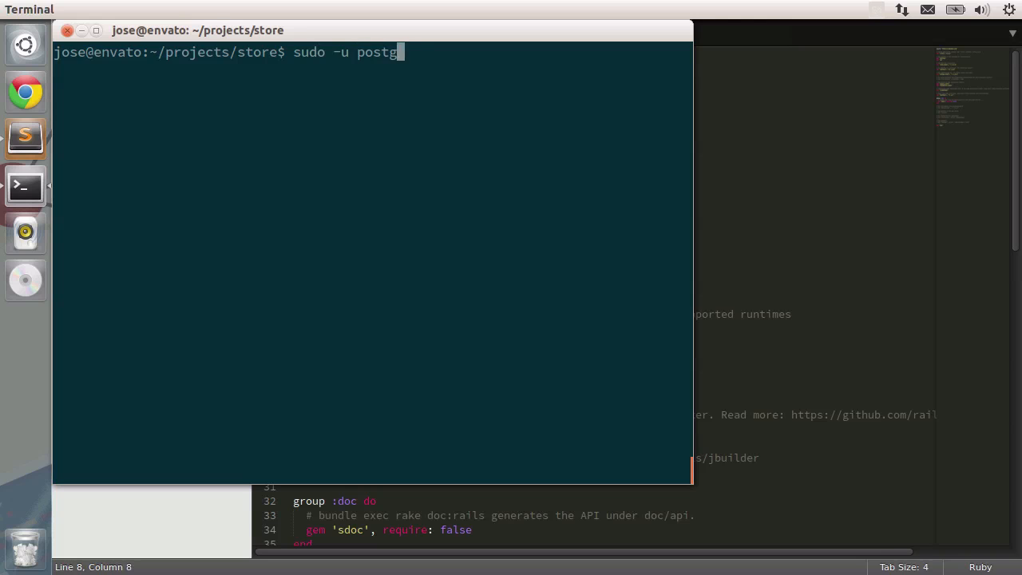
pyautogui.write('res')
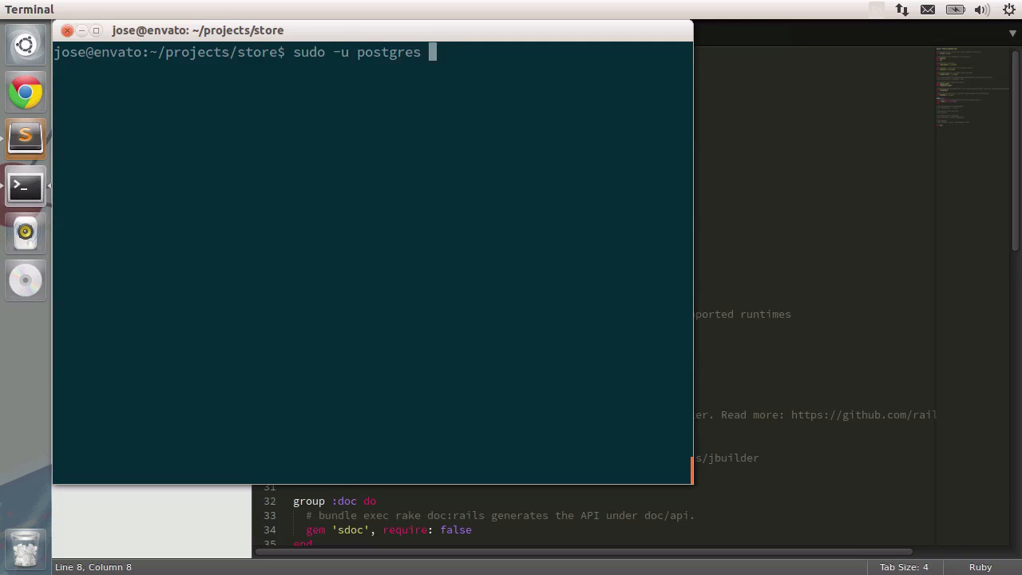
pyautogui.write('psql')
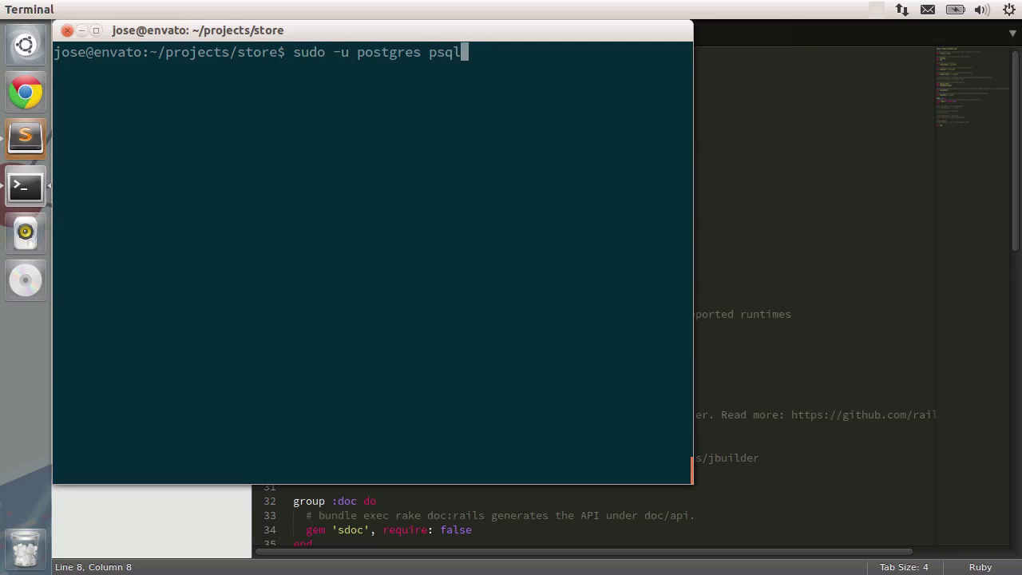
pyautogui.press('Return')
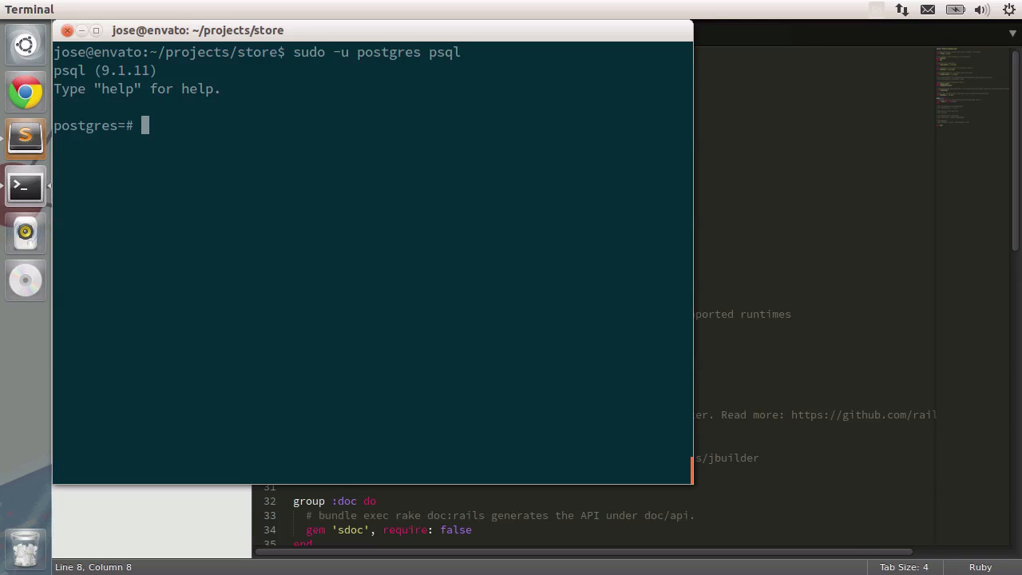
pyautogui.write('alter user')
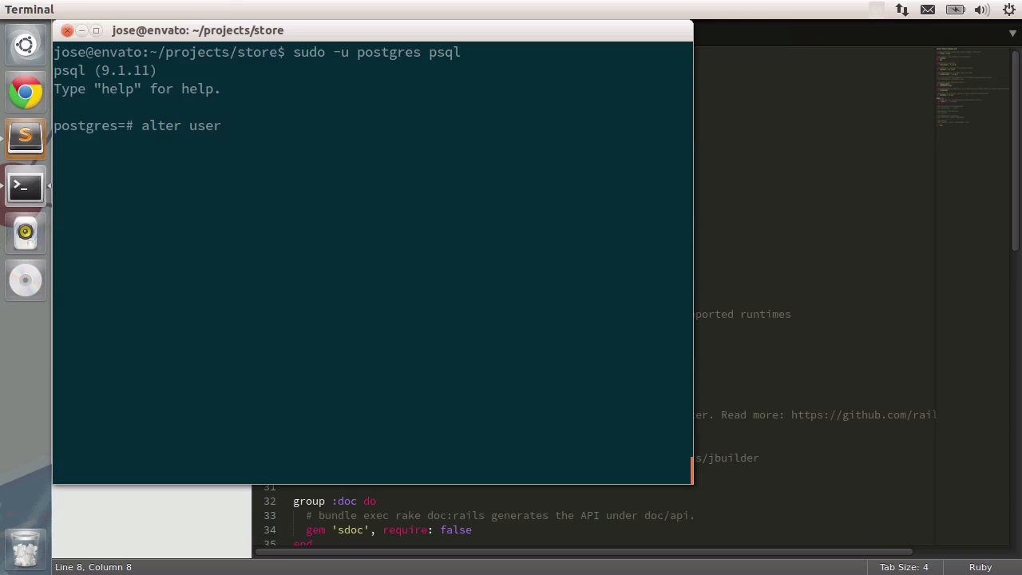
pyautogui.write('role')
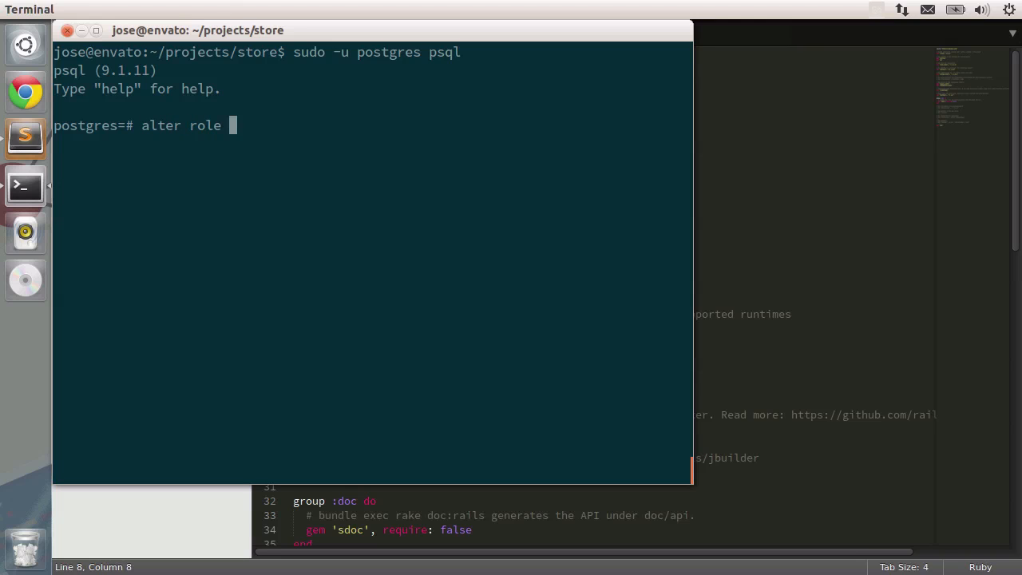
pyautogui.write('envato wit')
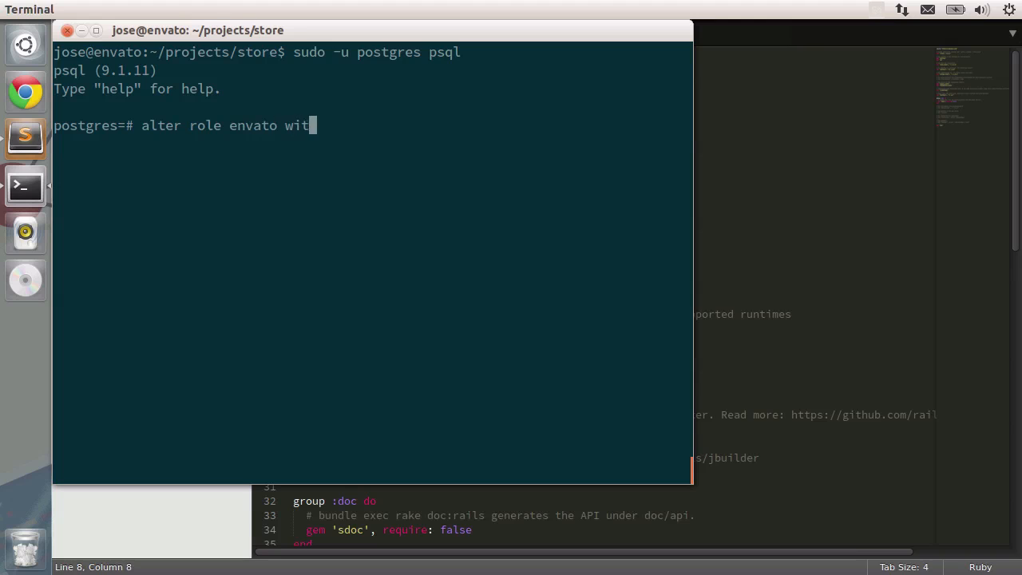
pyautogui.write('h password')
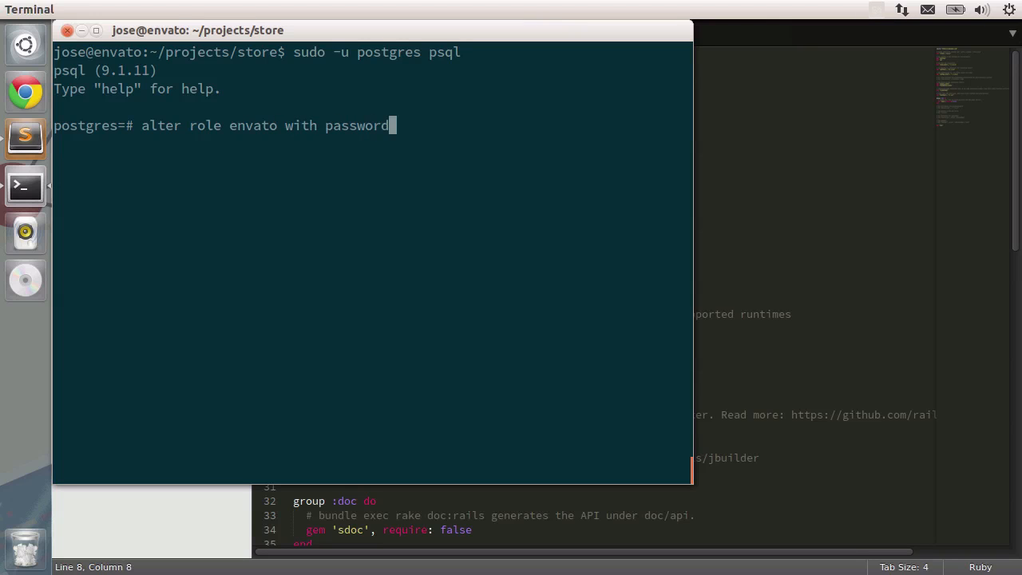
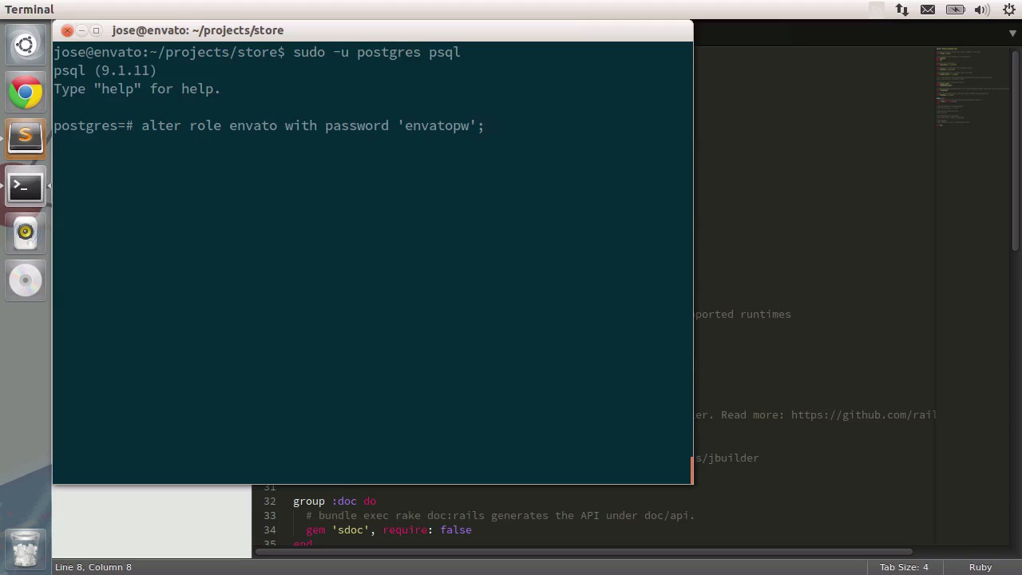
pyautogui.press('Return')
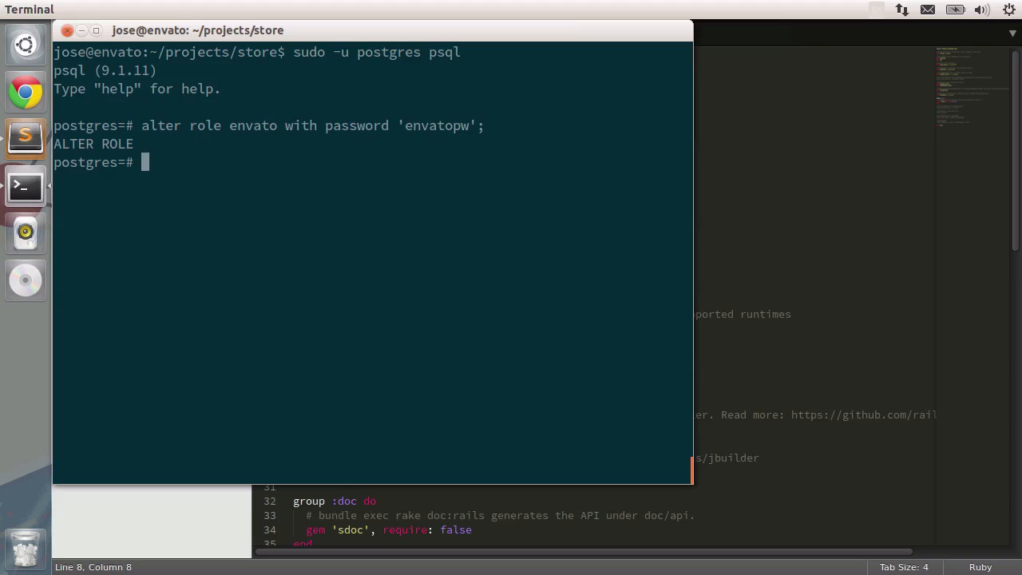
# Run rake db:setup to create the order_items, orders and products tables
pyautogui.write('rake db:setup')
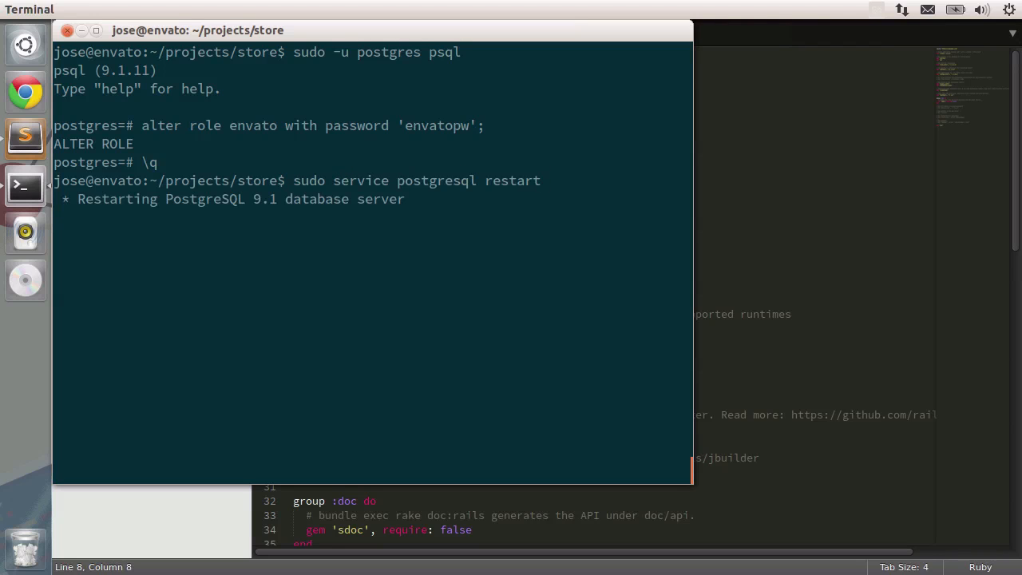
pyautogui.write('rake')
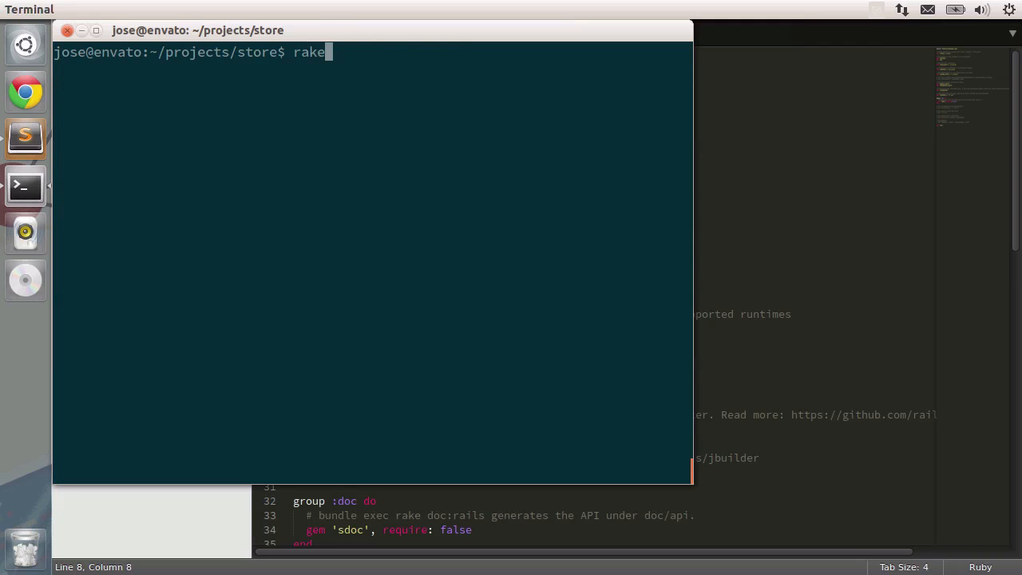
pyautogui.write('db:setup')
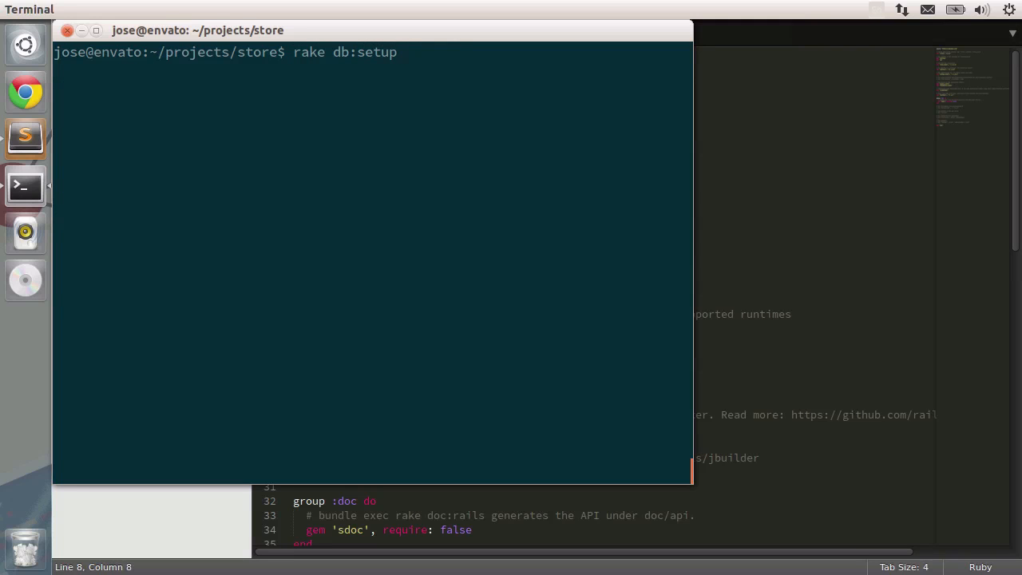
pyautogui.press('Return')
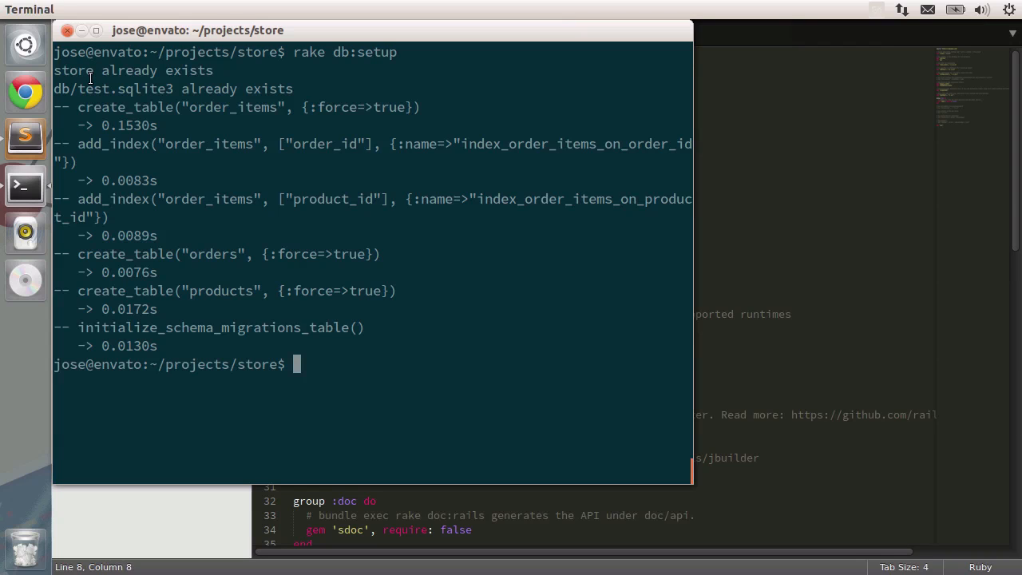
pyautogui.moveTo(136, 89)
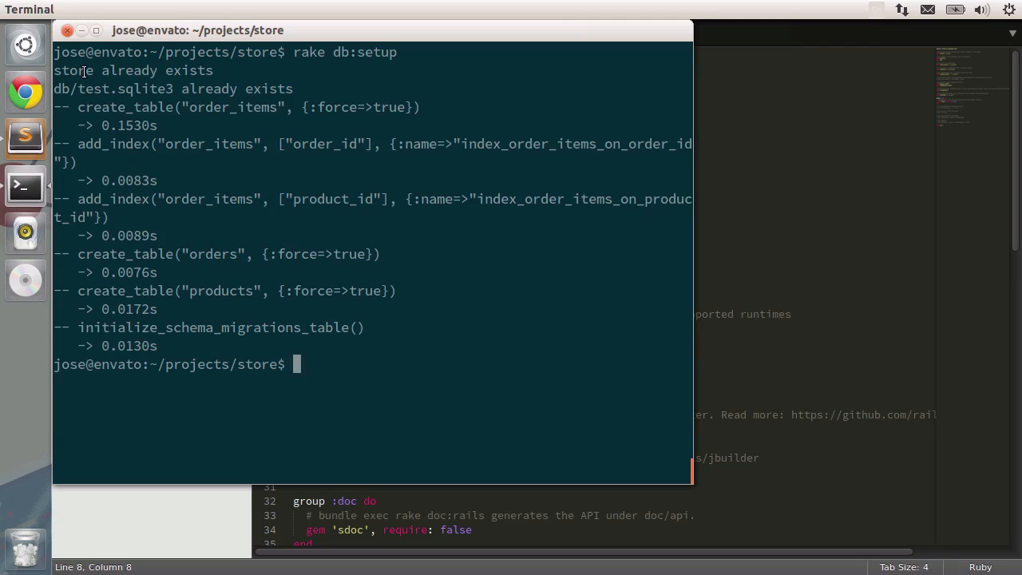
# Start the Rails development server on port 3000 with rails s, then switch to Chrome
pyautogui.write('rail')
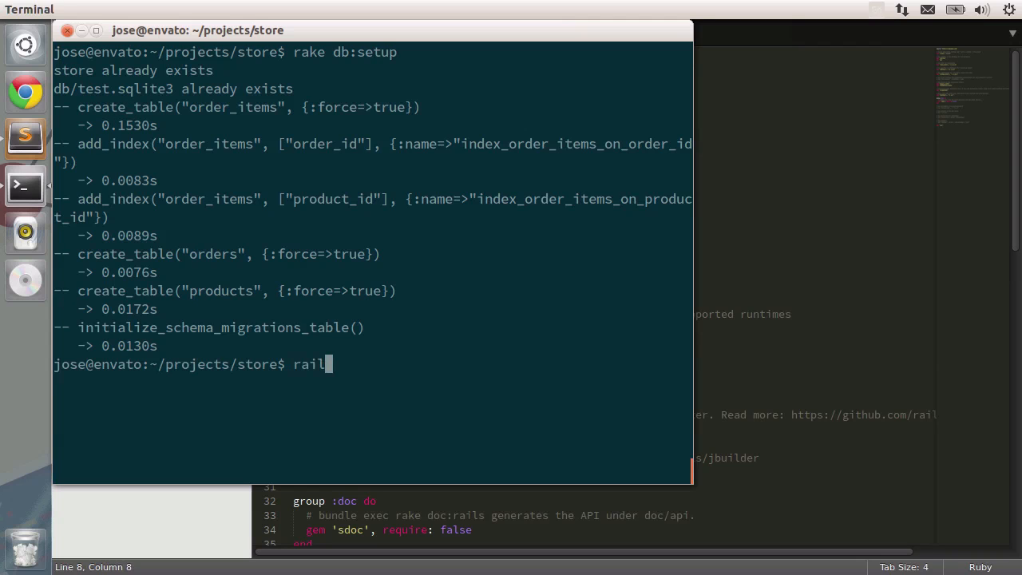
pyautogui.write('s s')
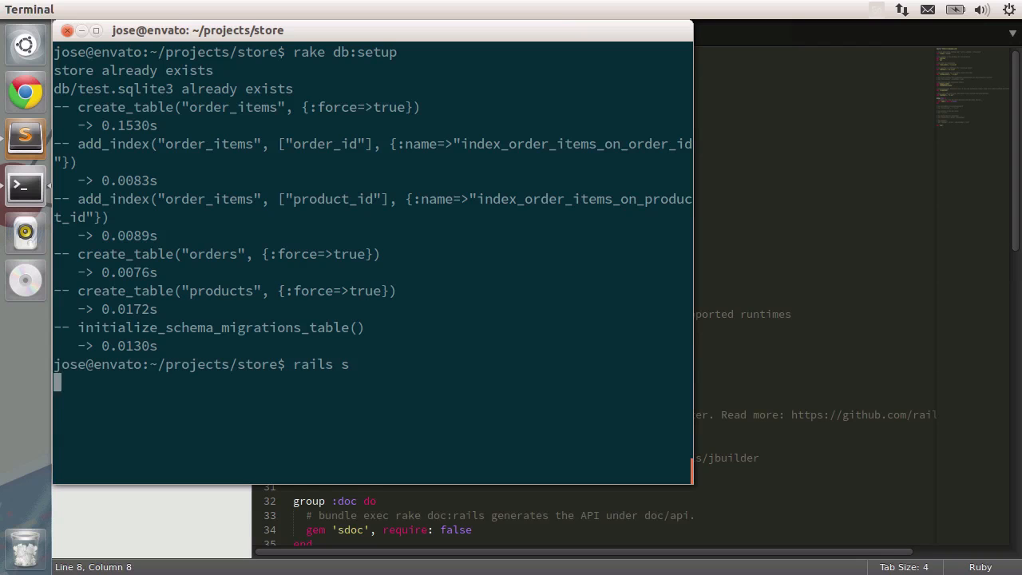
pyautogui.press('Return')
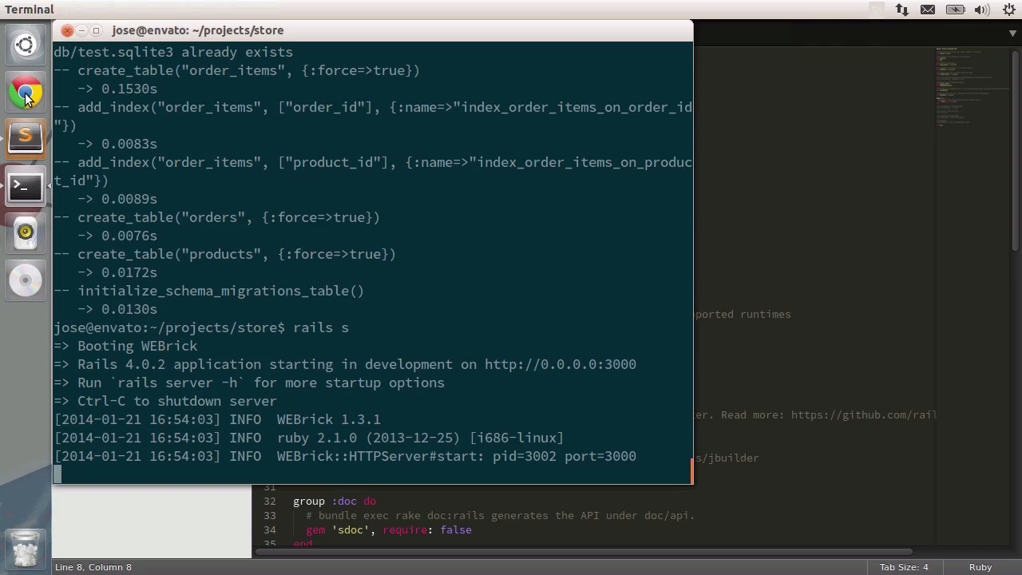
pyautogui.click(25, 94)
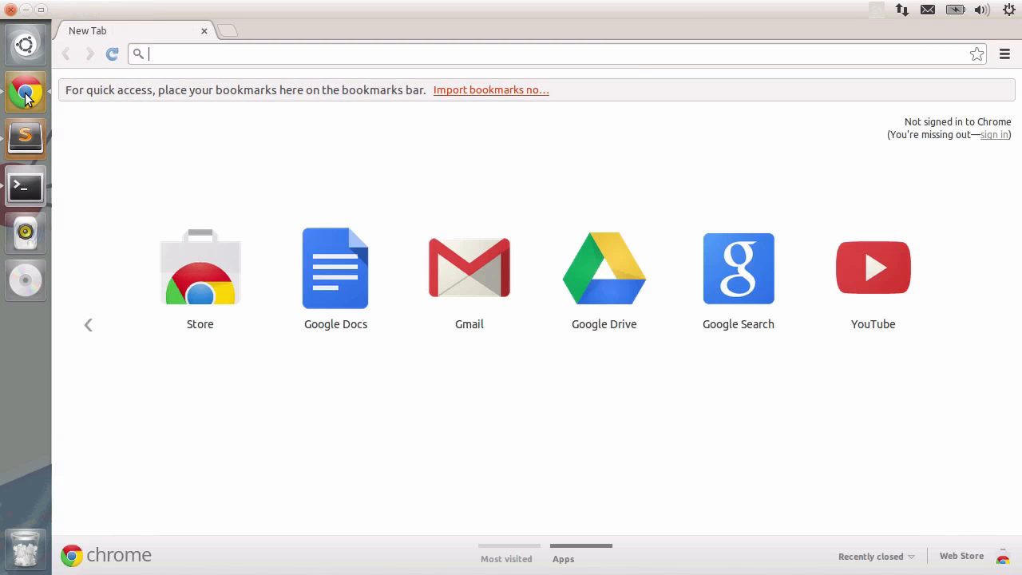
# Create a Tomato product at localhost:3000, return to the products list, then switch to Sublime Text
pyautogui.write('localhost:3000')
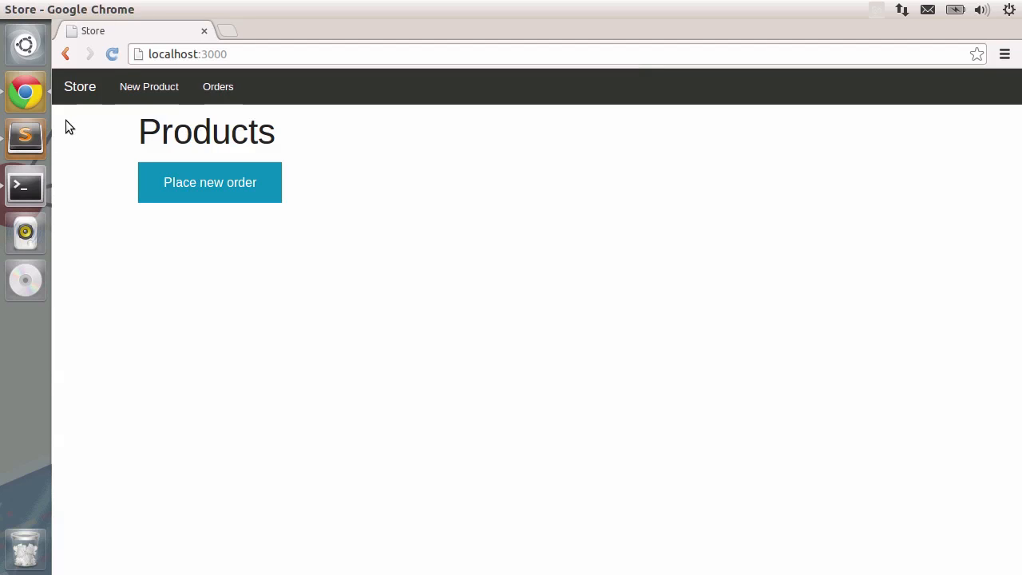
pyautogui.moveTo(87, 192)
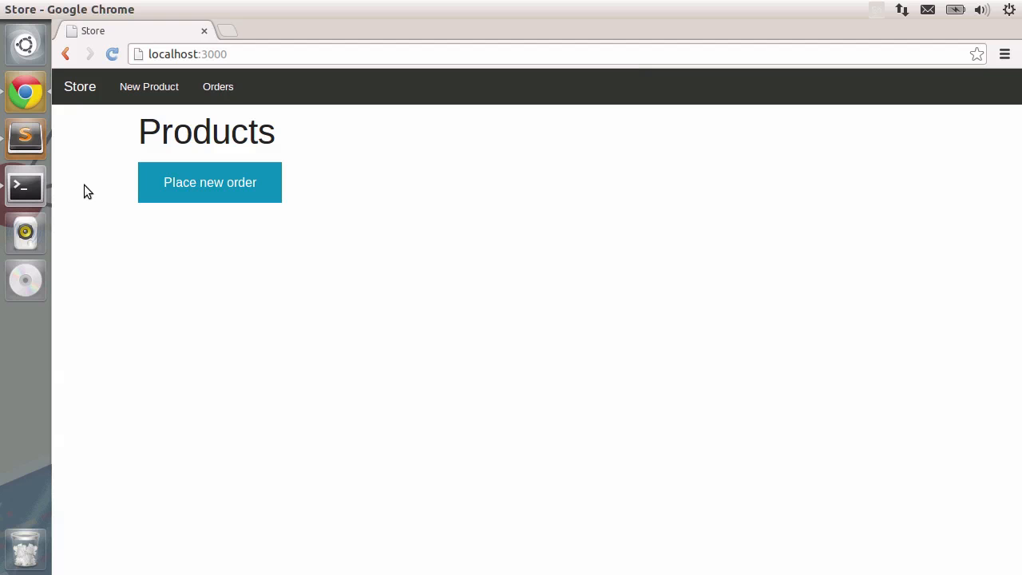
pyautogui.moveTo(191, 191)
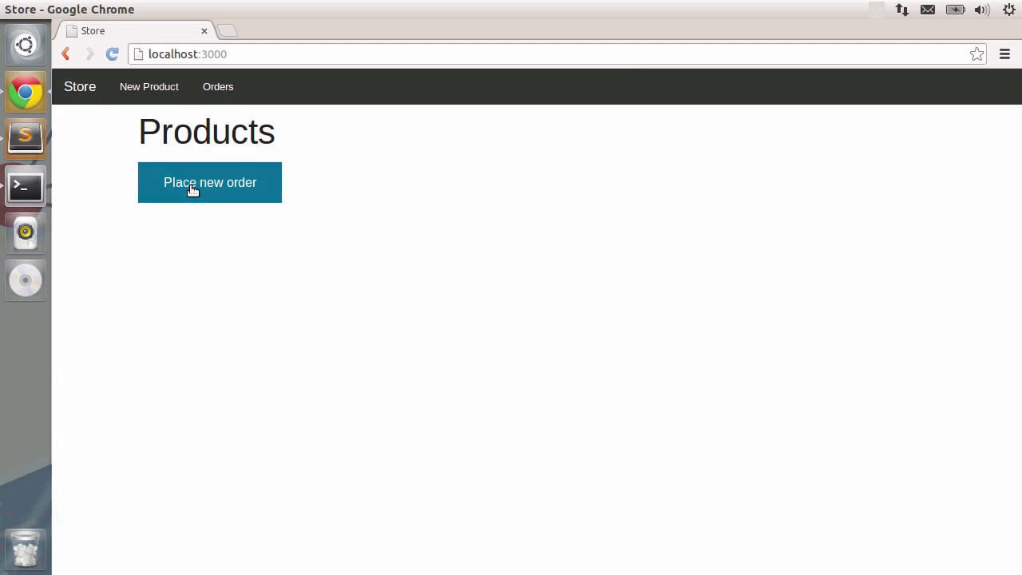
pyautogui.click(149, 86)
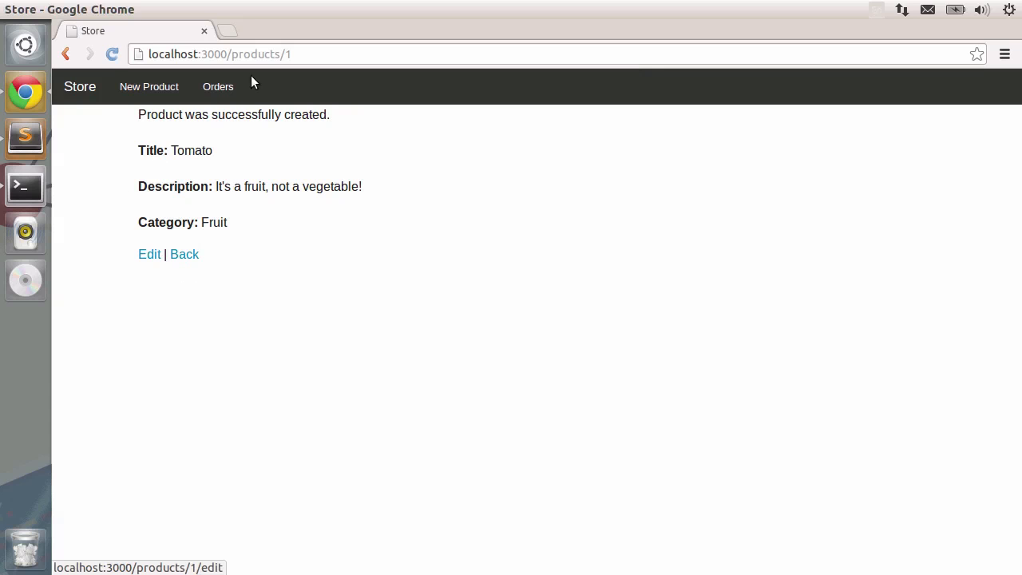
pyautogui.moveTo(184, 223)
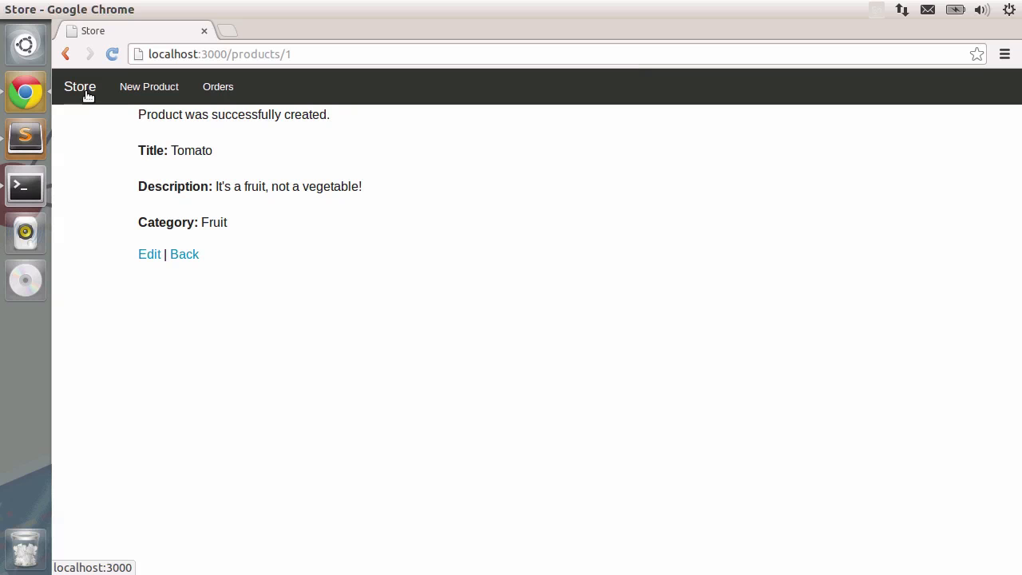
pyautogui.click(79, 86)
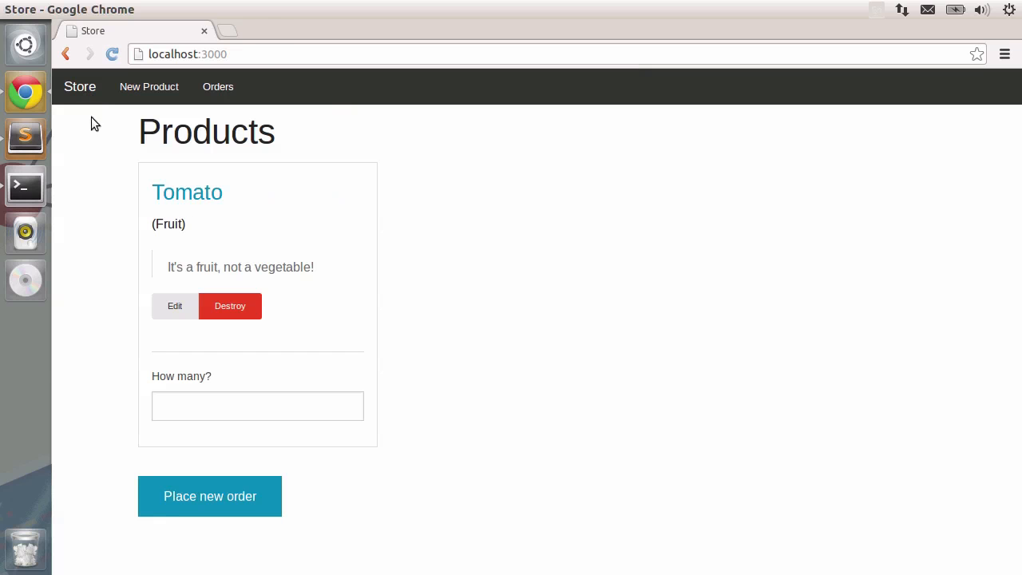
pyautogui.moveTo(107, 469)
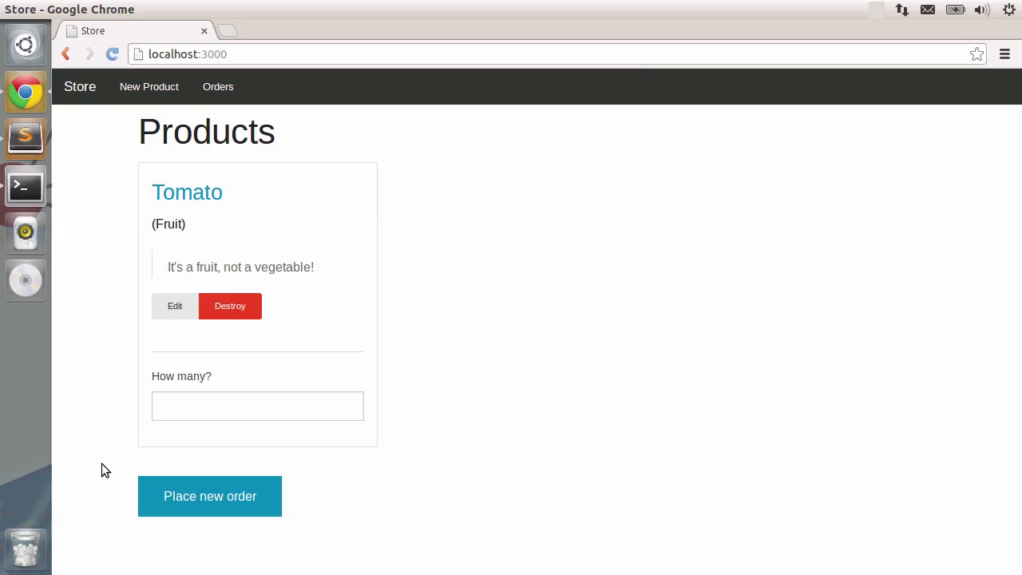
pyautogui.moveTo(102, 421)
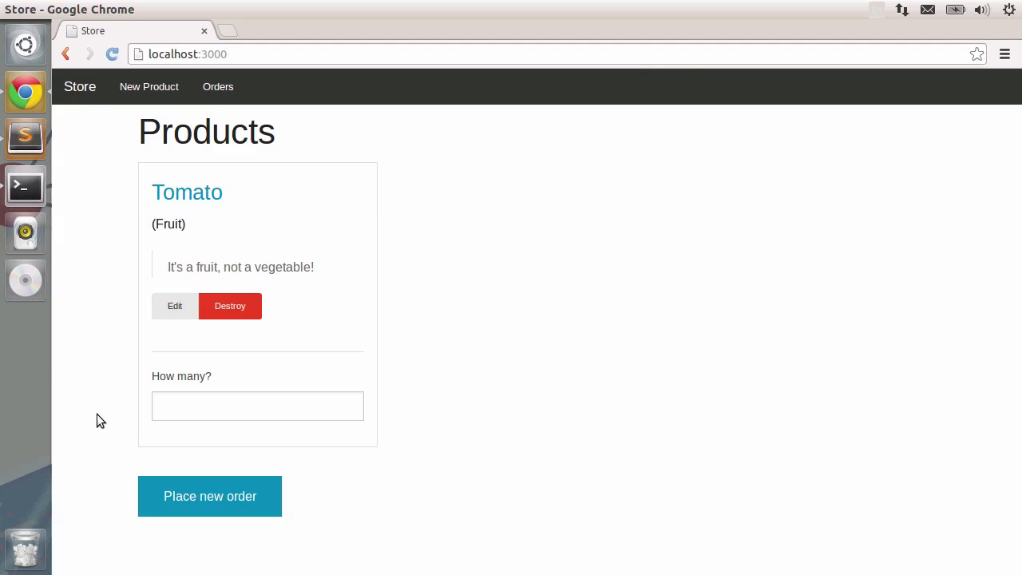
pyautogui.click(24, 186)
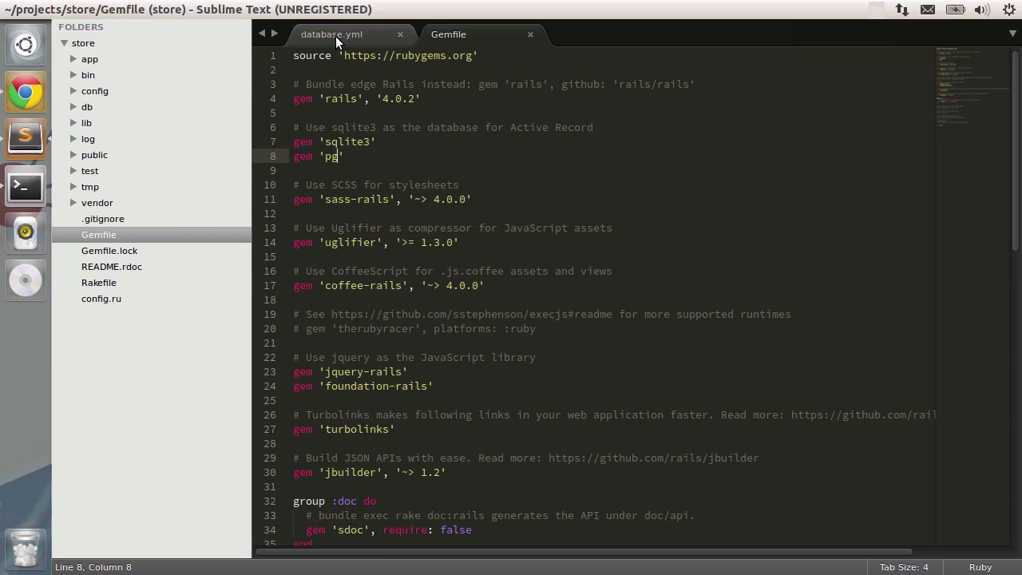
# Review database.yml's PostgreSQL development and SQLite test/production settings, then return to the terminal
pyautogui.click(331, 34)
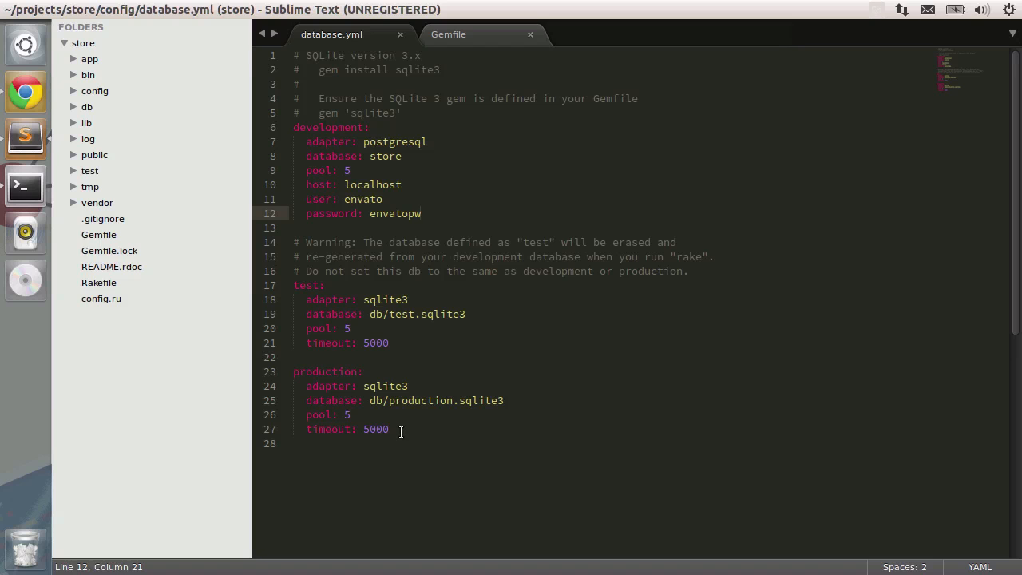
pyautogui.click(25, 187)
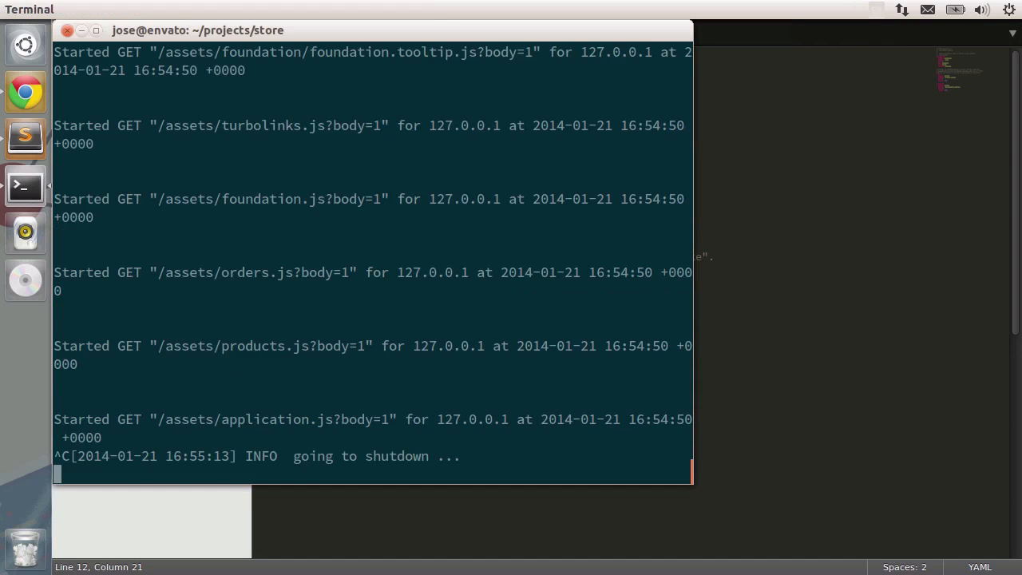
# Start Rails with rails s -e production and load the home page, which fails on missing orders table
pyautogui.write('rails s =')
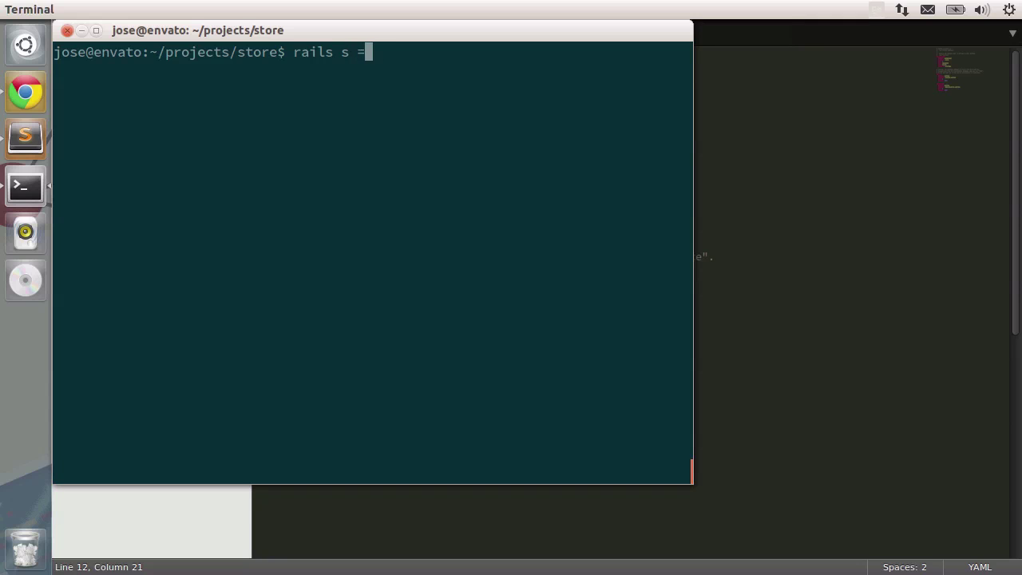
pyautogui.write('-e production')
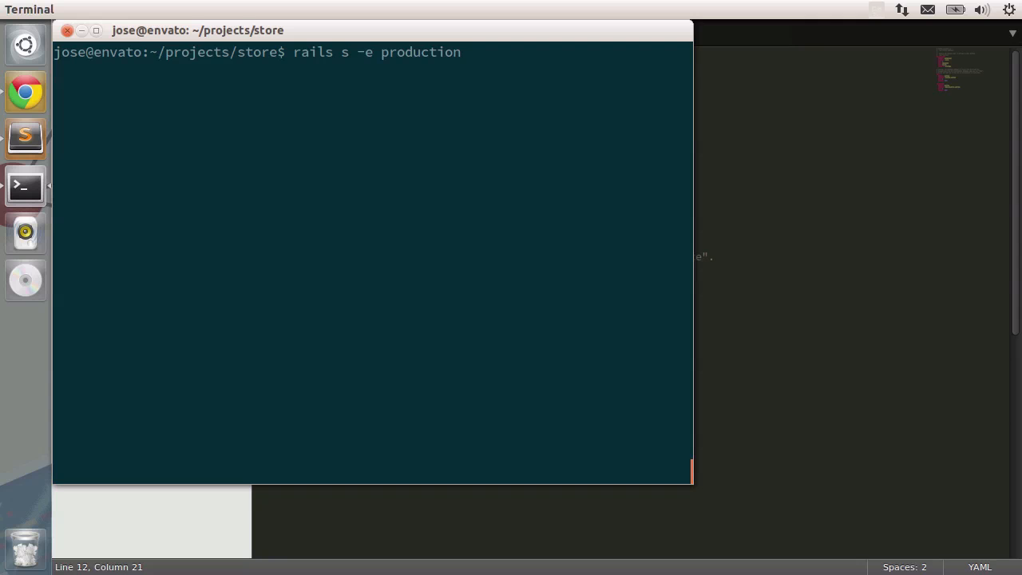
pyautogui.press('Return')
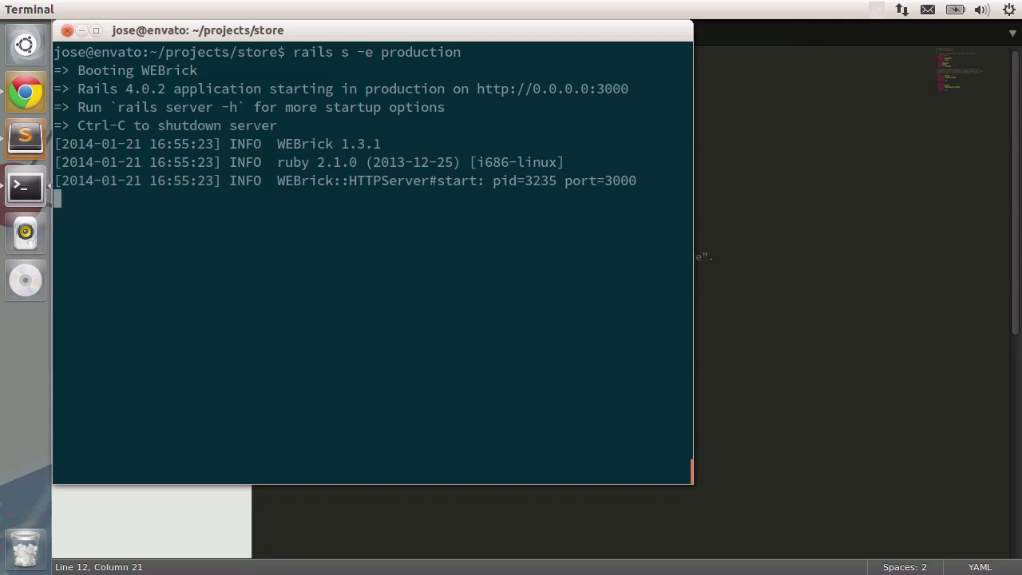
pyautogui.click(25, 92)
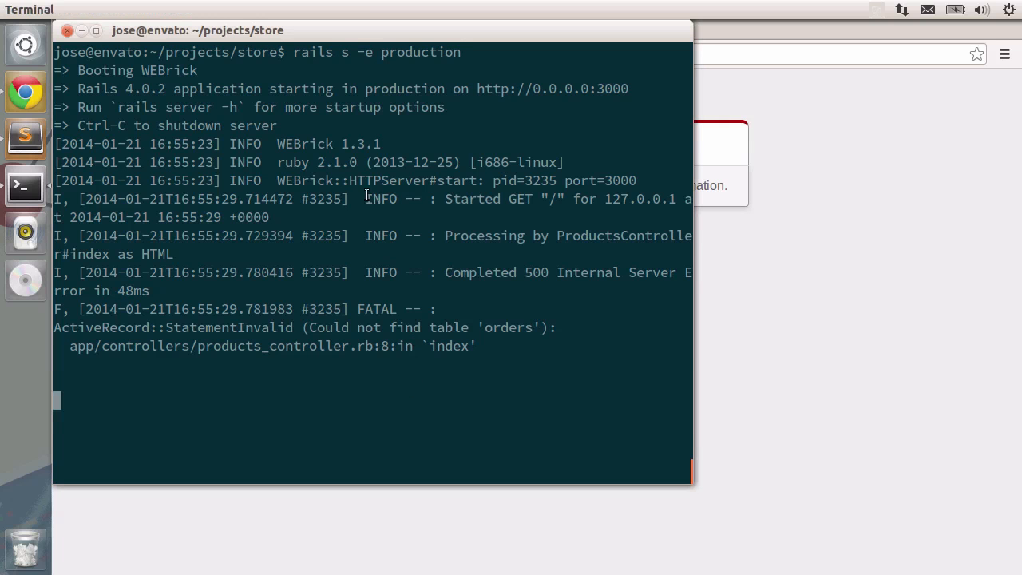
pyautogui.moveTo(345, 336)
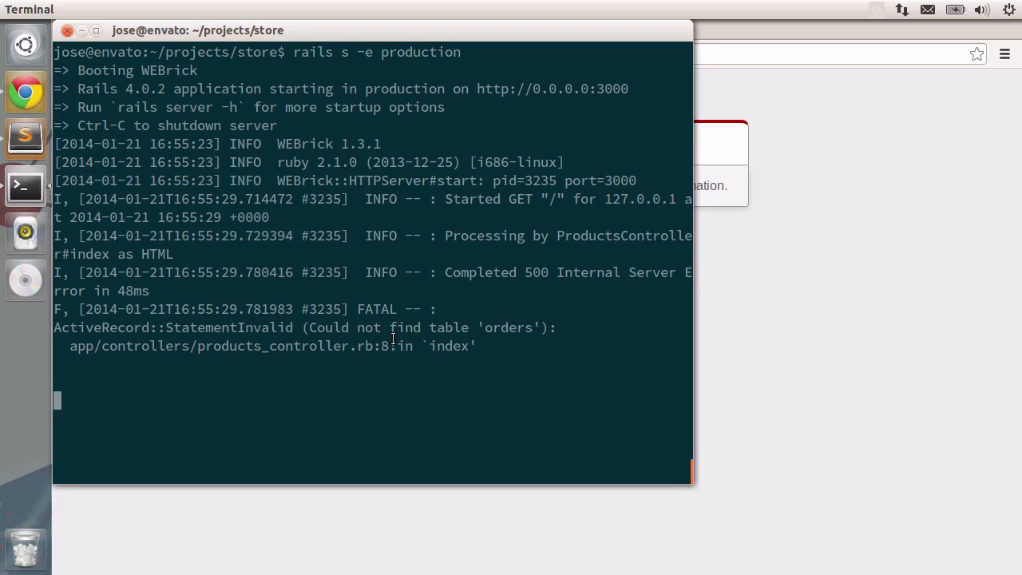
pyautogui.moveTo(386, 341)
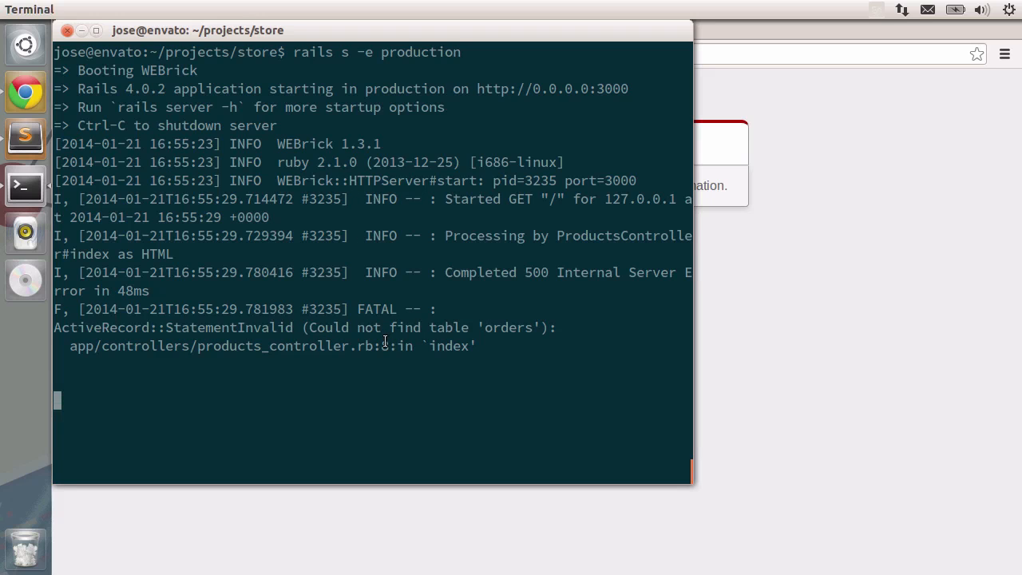